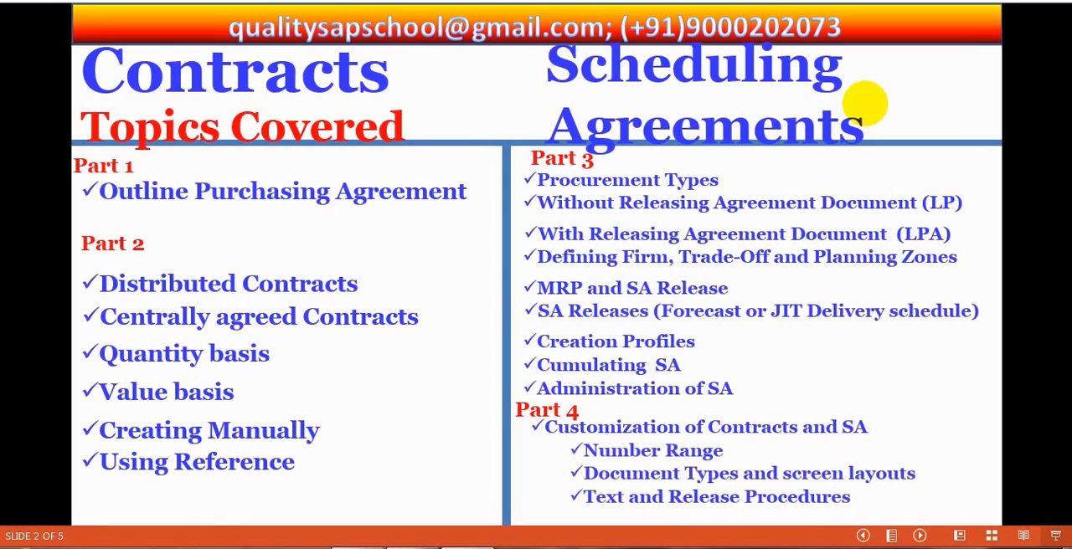
{"action": "mouse_move", "coordinate": [360, 280]}
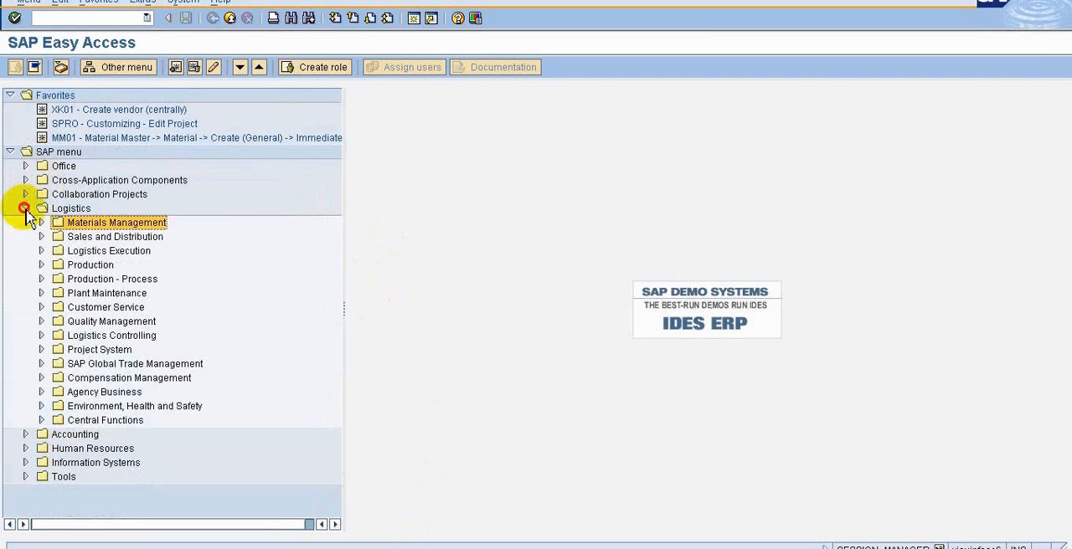
- Expand Logistics > Materials Management > Purchasing > Outline Agreement > Contract to list ME31K–ME35K
{"action": "left_click", "coordinate": [26, 207]}
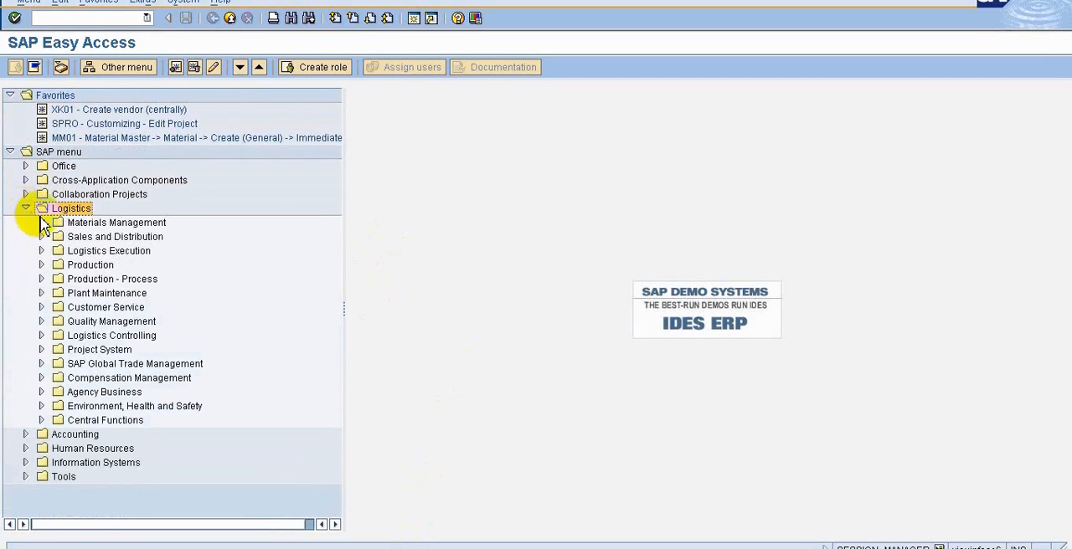
{"action": "left_click", "coordinate": [40, 221]}
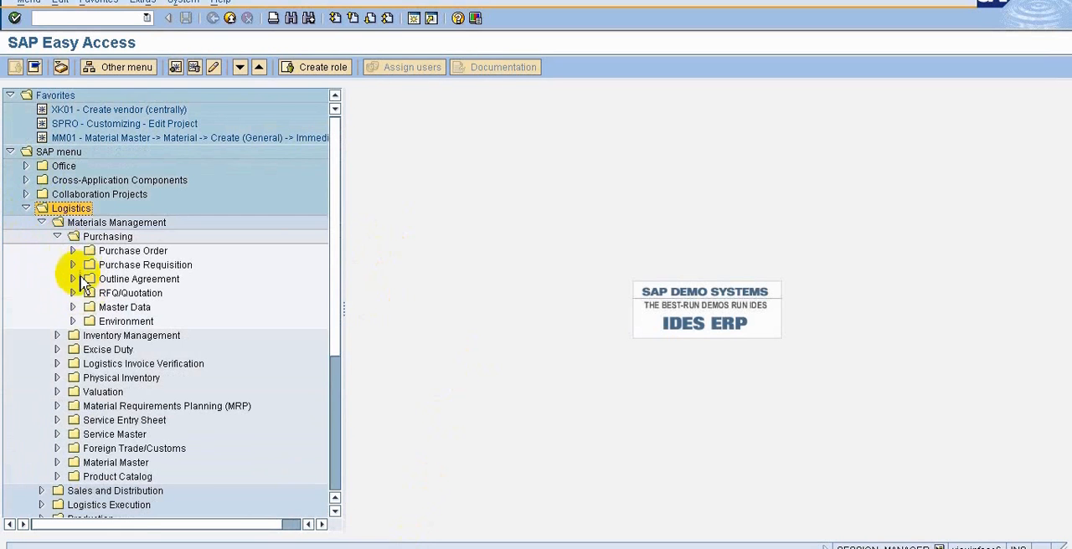
{"action": "left_click", "coordinate": [74, 278]}
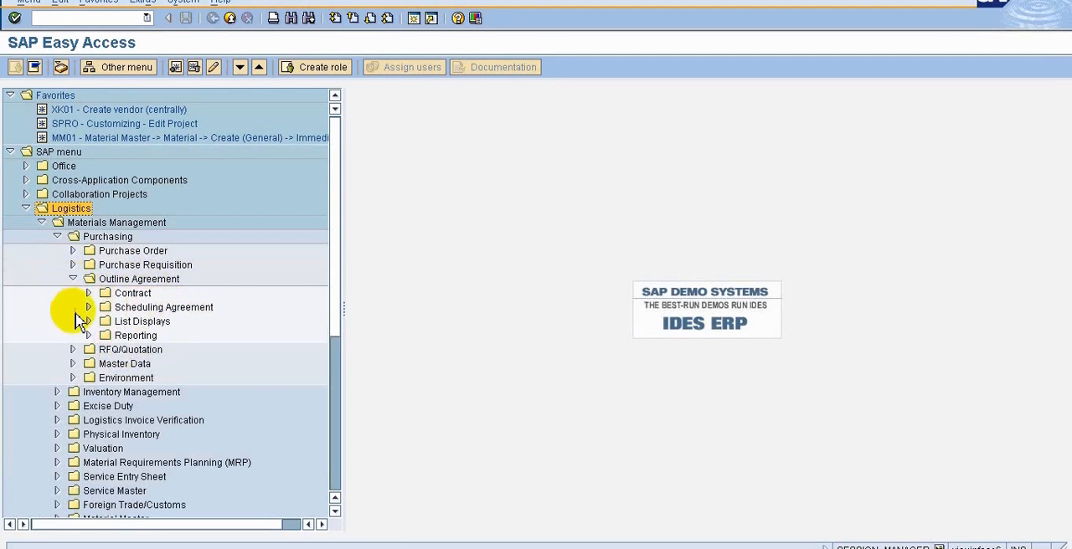
{"action": "left_click", "coordinate": [87, 293]}
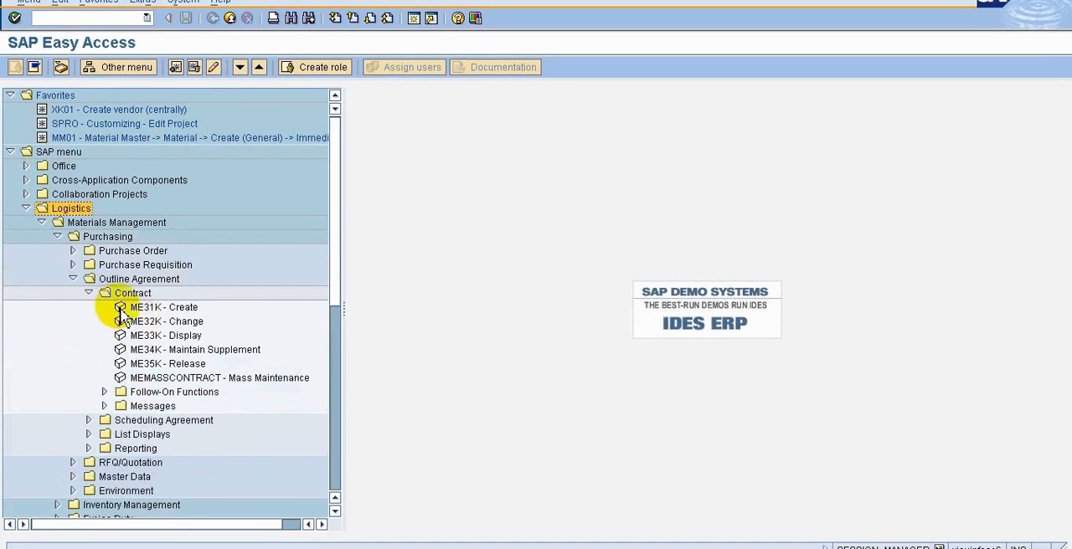
{"action": "mouse_move", "coordinate": [198, 298]}
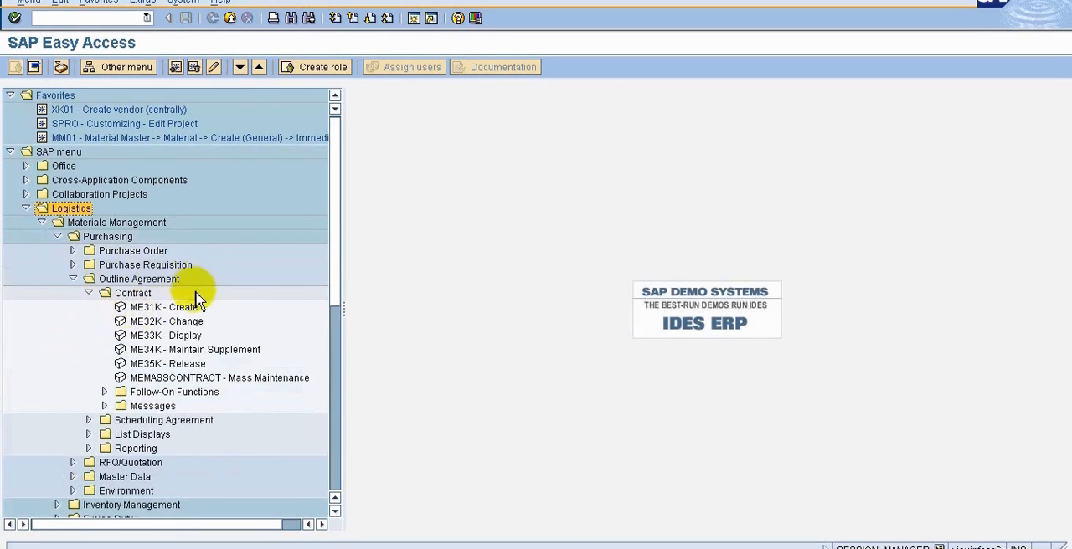
{"action": "mouse_move", "coordinate": [130, 315]}
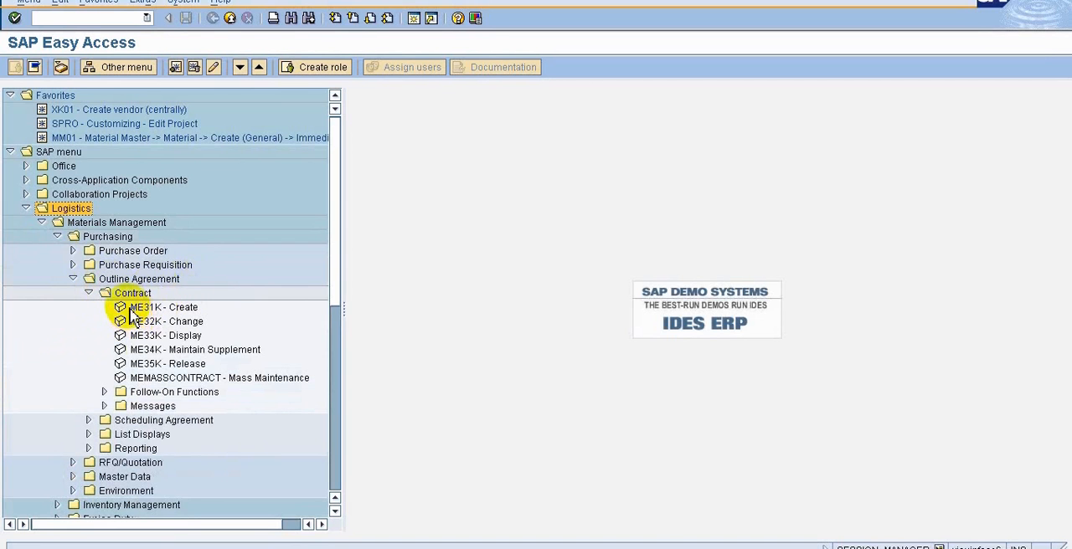
{"action": "left_click", "coordinate": [164, 308]}
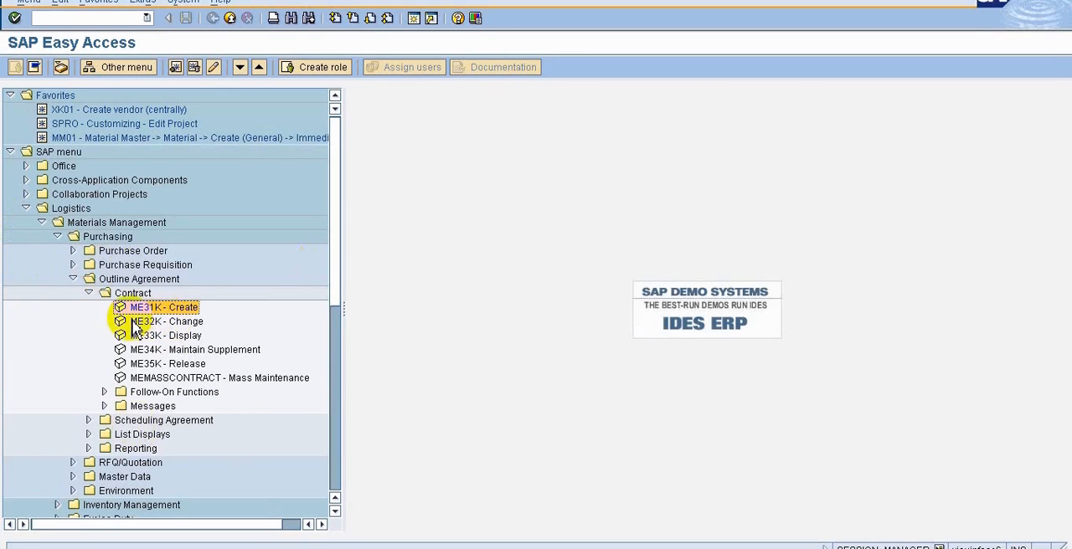
{"action": "left_click", "coordinate": [169, 308]}
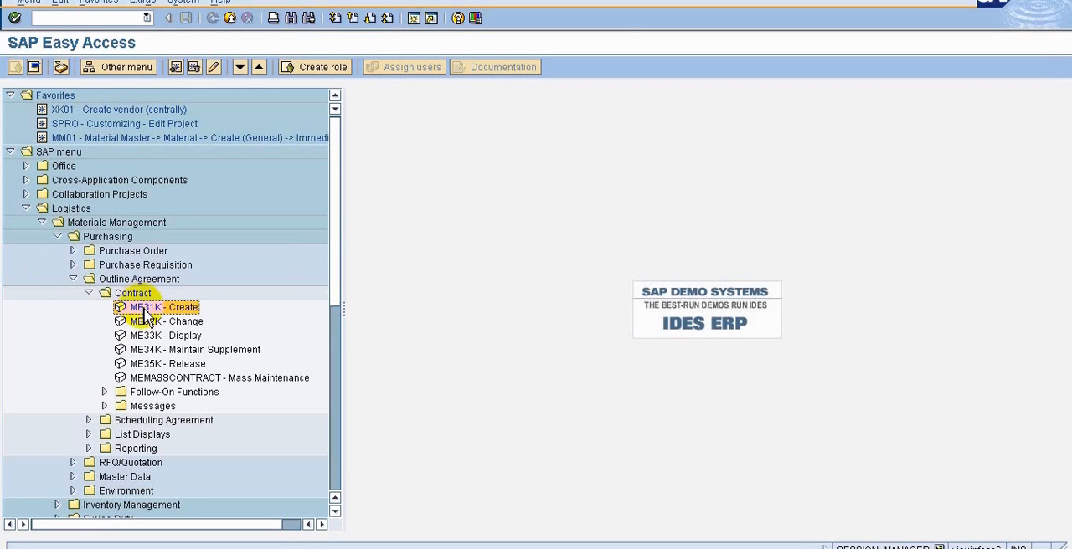
{"action": "mouse_move", "coordinate": [154, 321]}
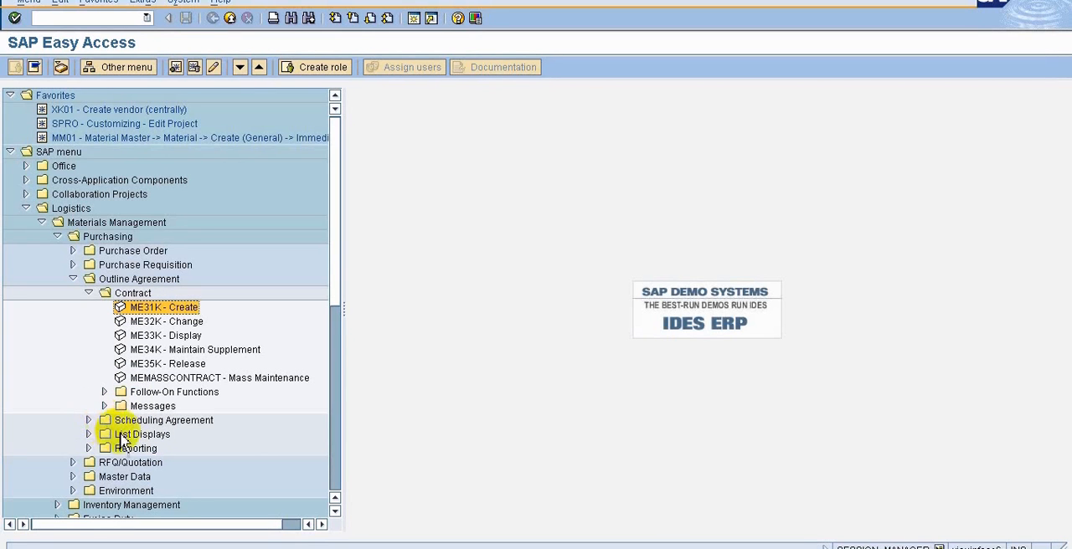
{"action": "left_click", "coordinate": [163, 308]}
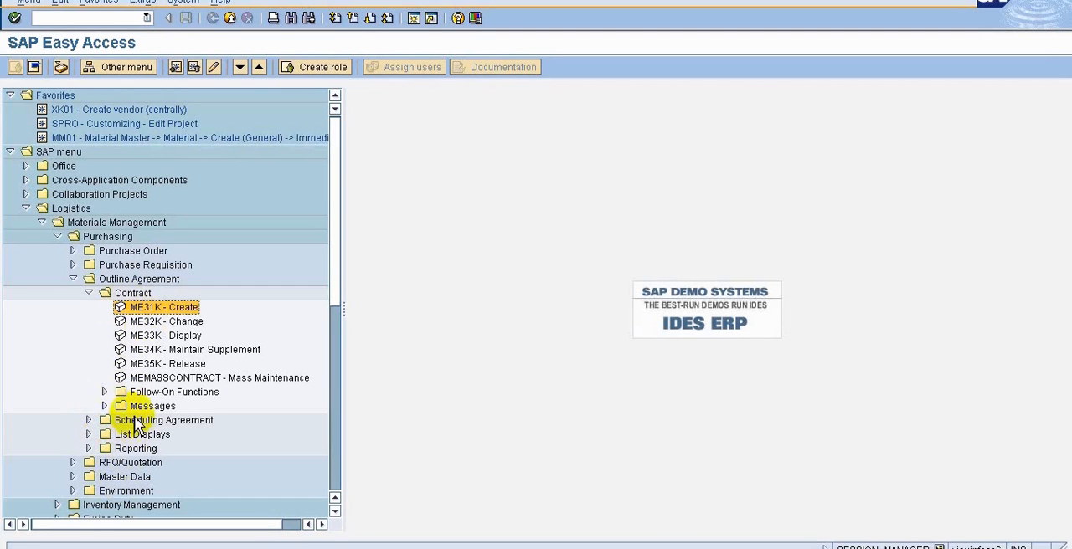
{"action": "mouse_move", "coordinate": [167, 434]}
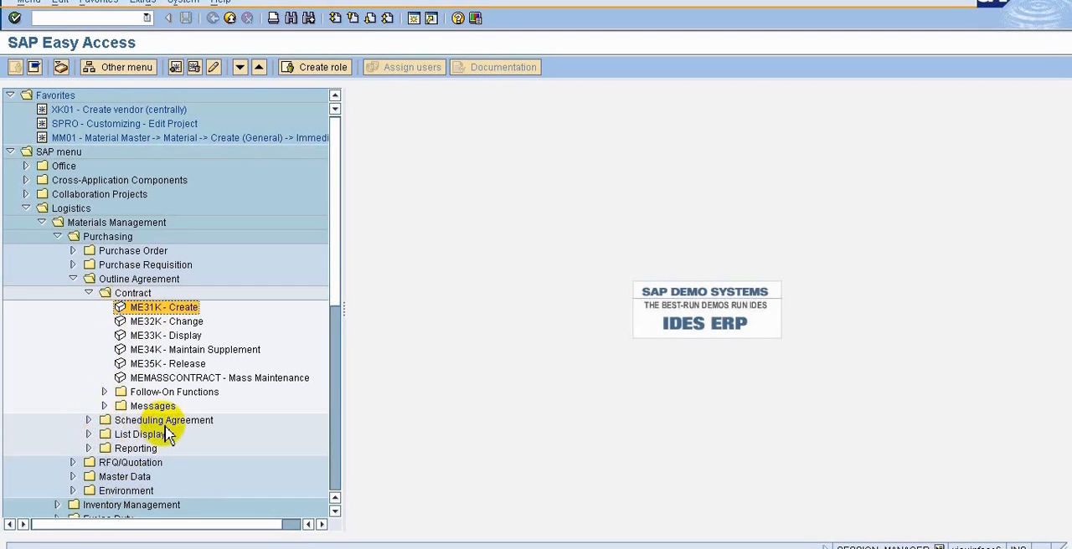
{"action": "mouse_move", "coordinate": [164, 435]}
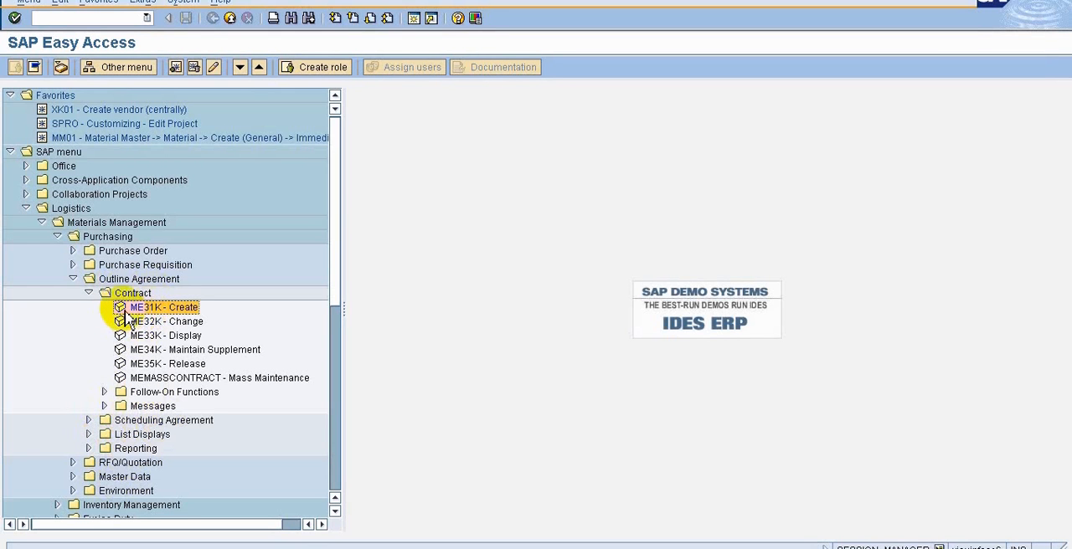
- Launch ME31K to reach the Create Contract initial screen
{"action": "double_click", "coordinate": [164, 308]}
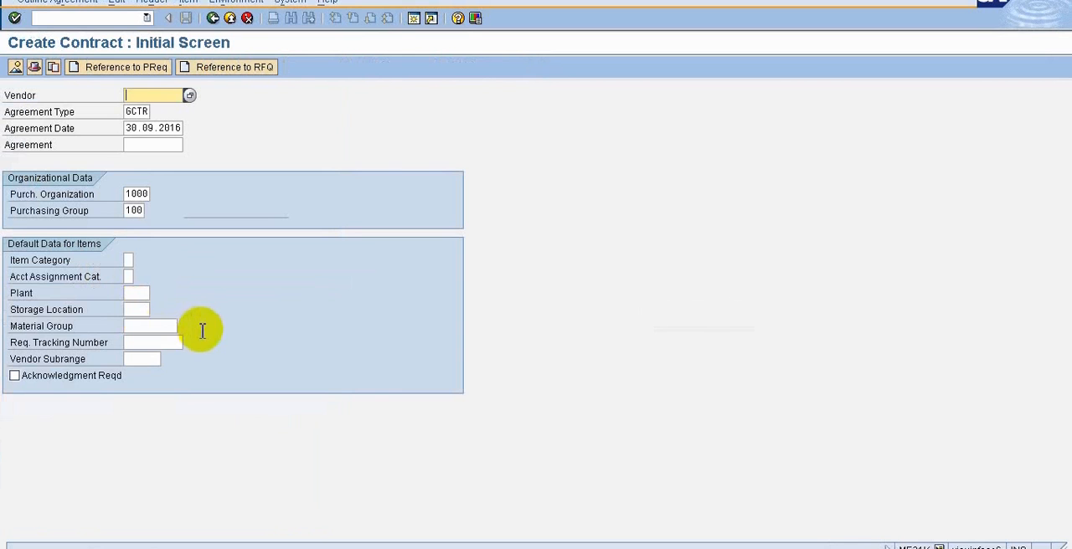
{"action": "mouse_move", "coordinate": [238, 254]}
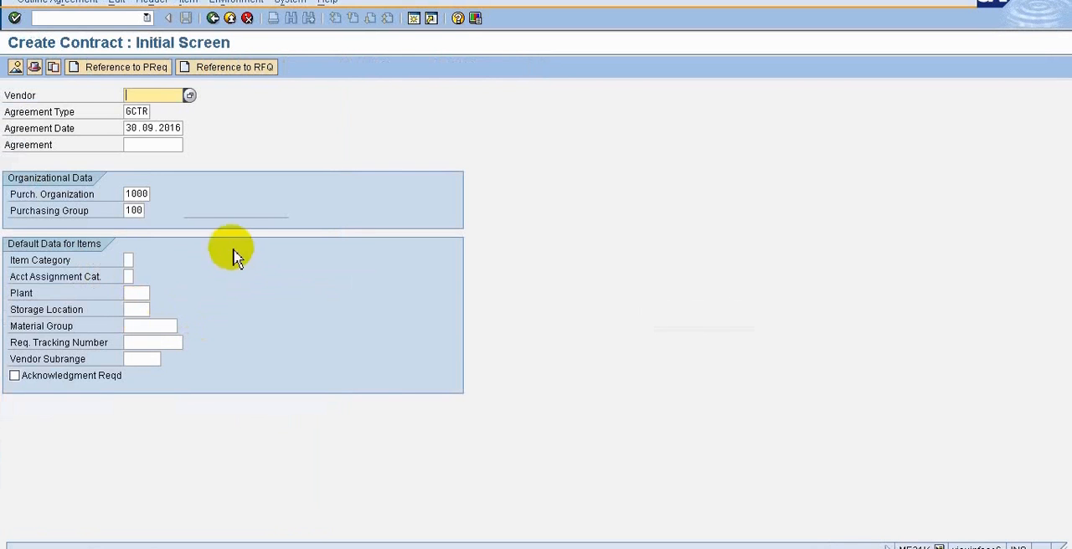
{"action": "mouse_move", "coordinate": [234, 425]}
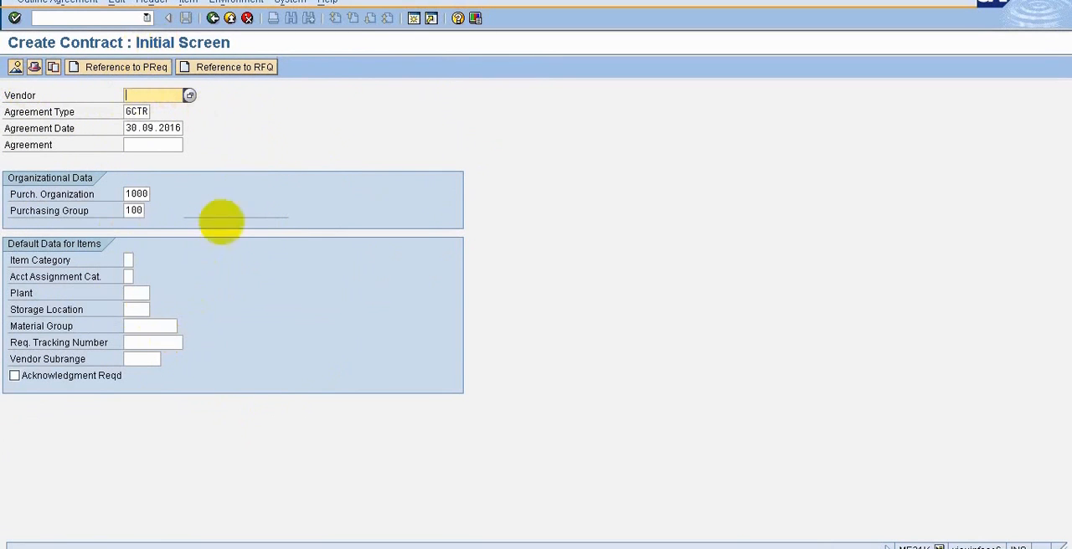
{"action": "mouse_move", "coordinate": [47, 92]}
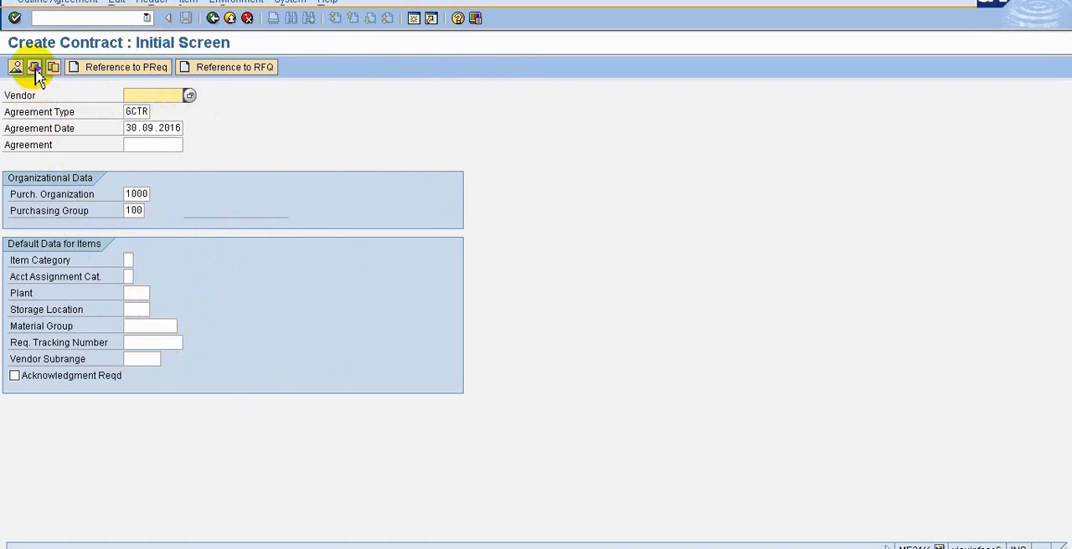
{"action": "mouse_move", "coordinate": [33, 67]}
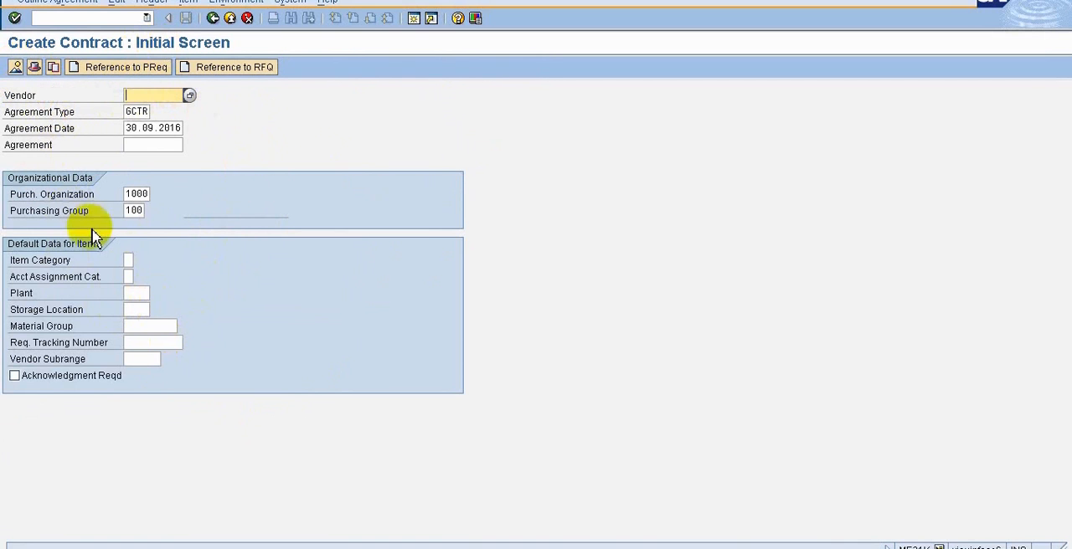
{"action": "mouse_move", "coordinate": [656, 544]}
{"action": "type", "text": "WK"}
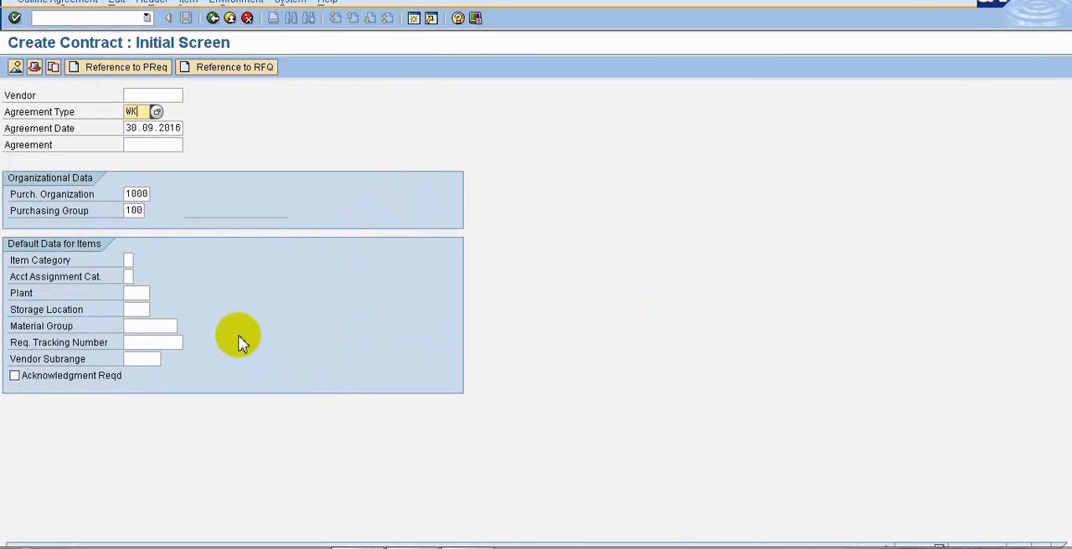
{"action": "mouse_move", "coordinate": [208, 94]}
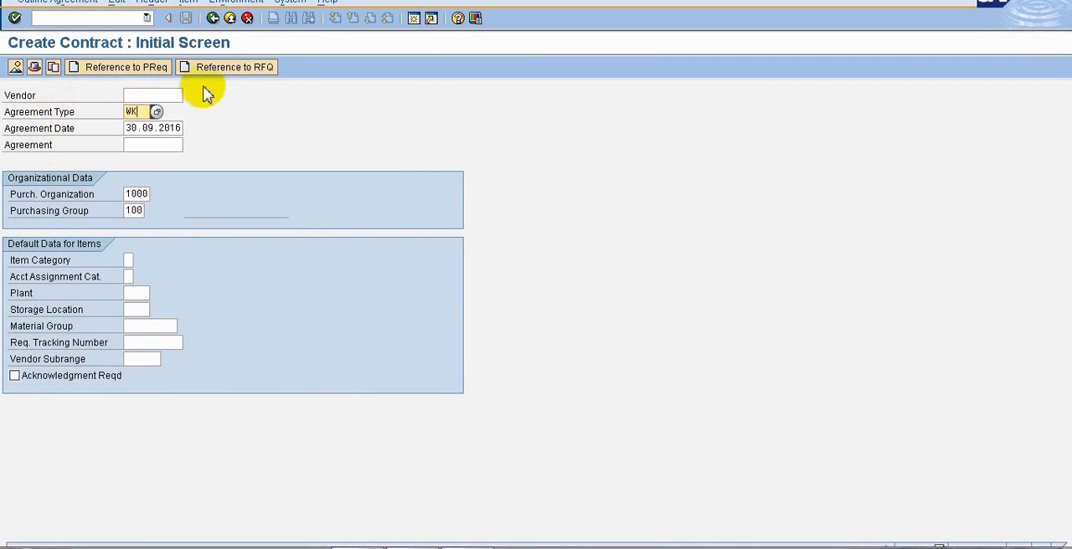
{"action": "mouse_move", "coordinate": [147, 324]}
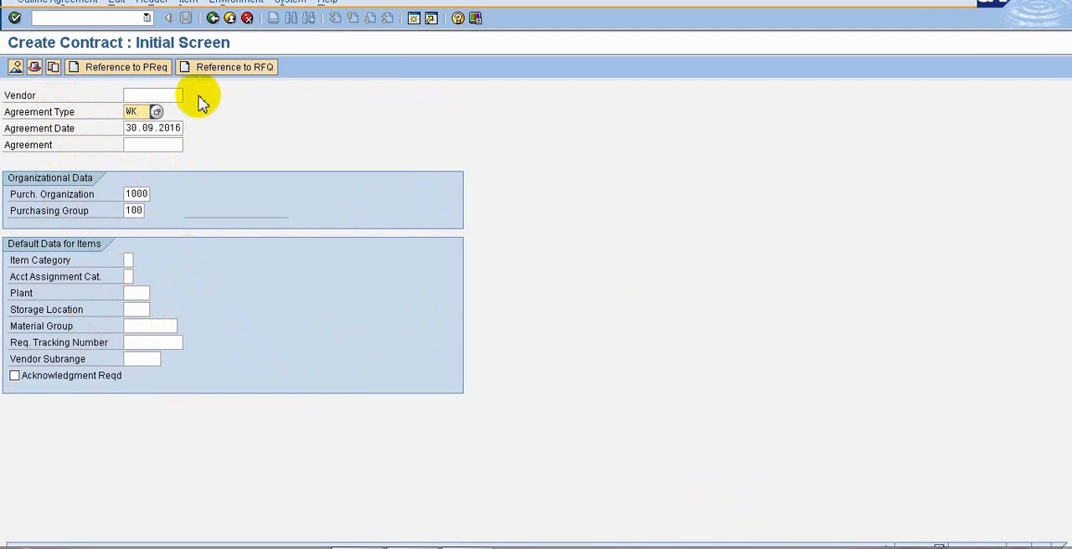
{"action": "mouse_move", "coordinate": [114, 224]}
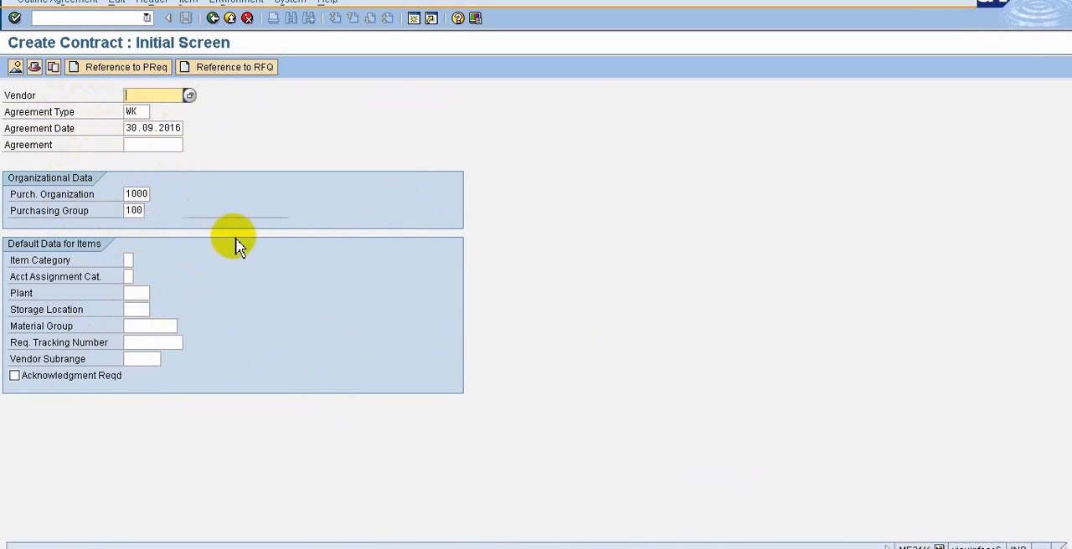
{"action": "mouse_move", "coordinate": [211, 167]}
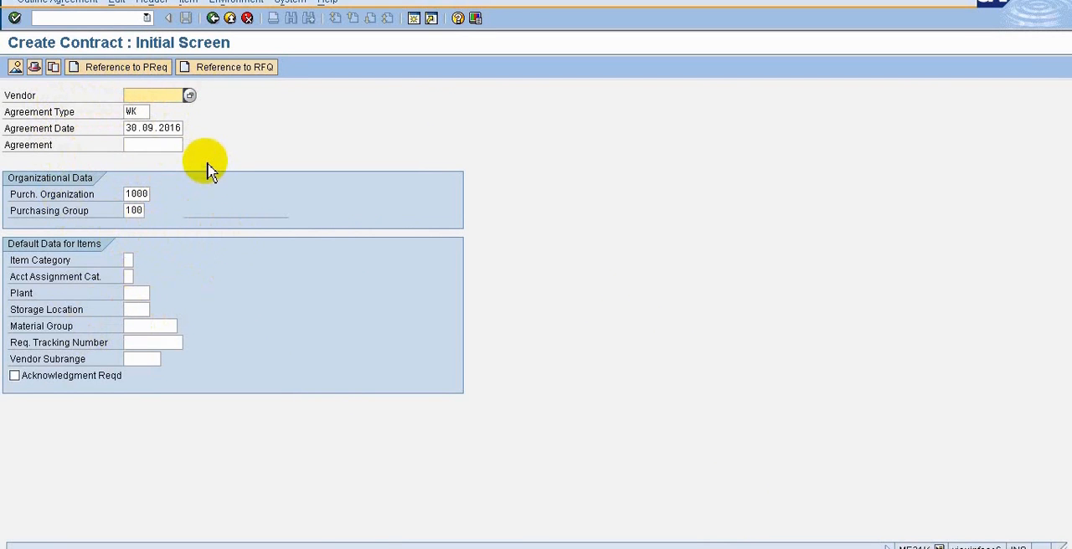
{"action": "mouse_move", "coordinate": [154, 174]}
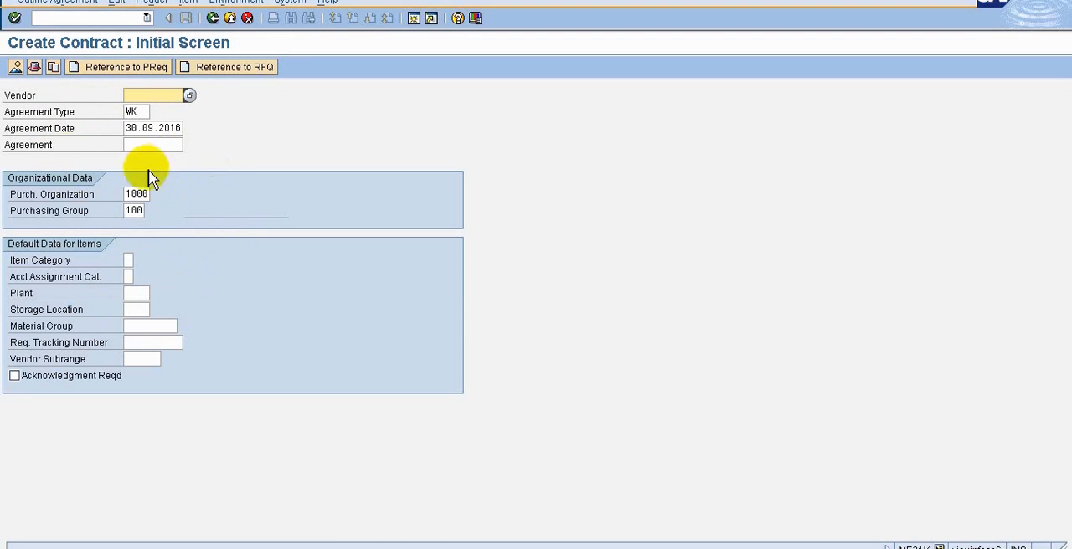
{"action": "mouse_move", "coordinate": [61, 107]}
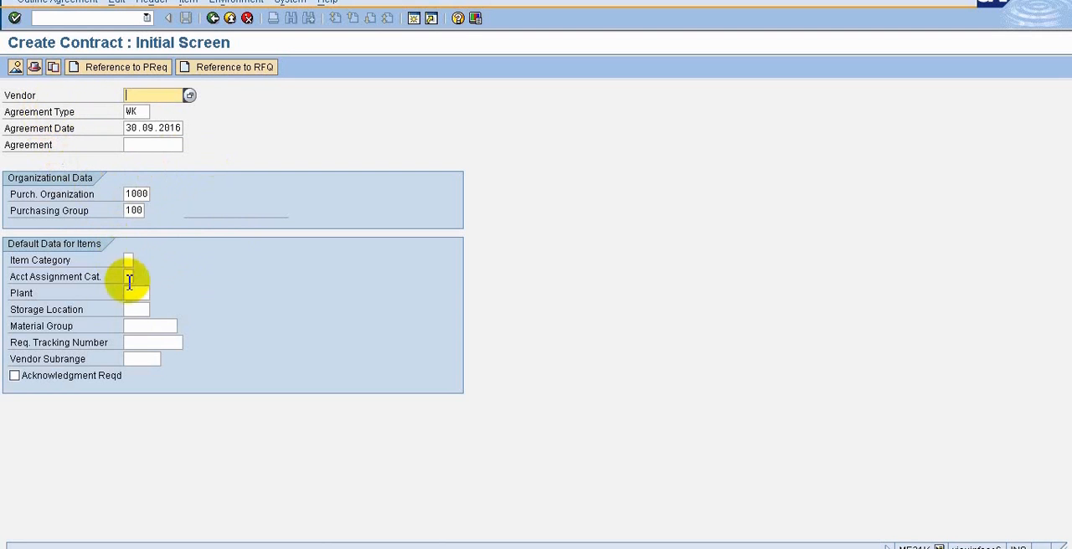
{"action": "mouse_move", "coordinate": [161, 211]}
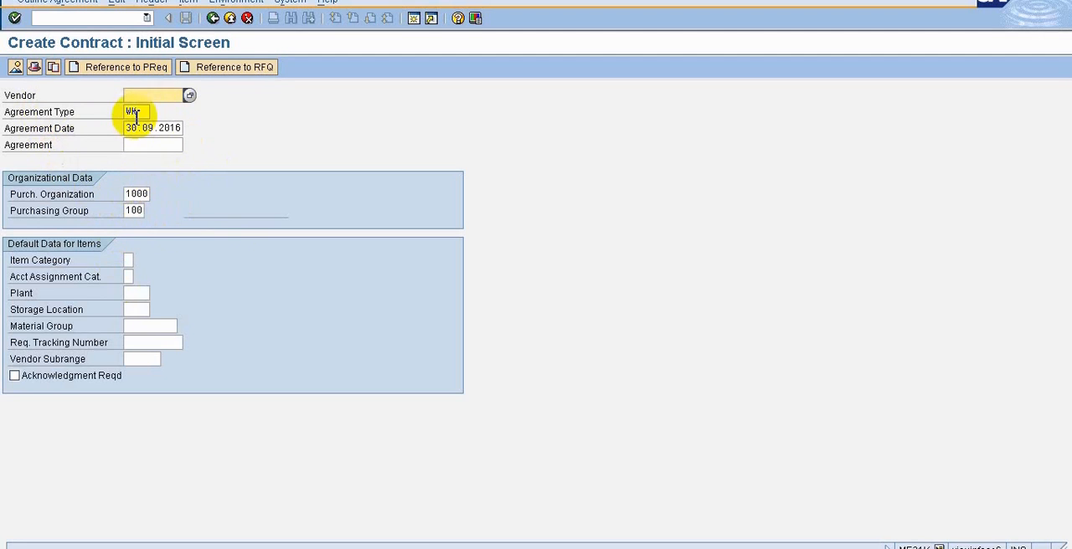
{"action": "mouse_move", "coordinate": [138, 120]}
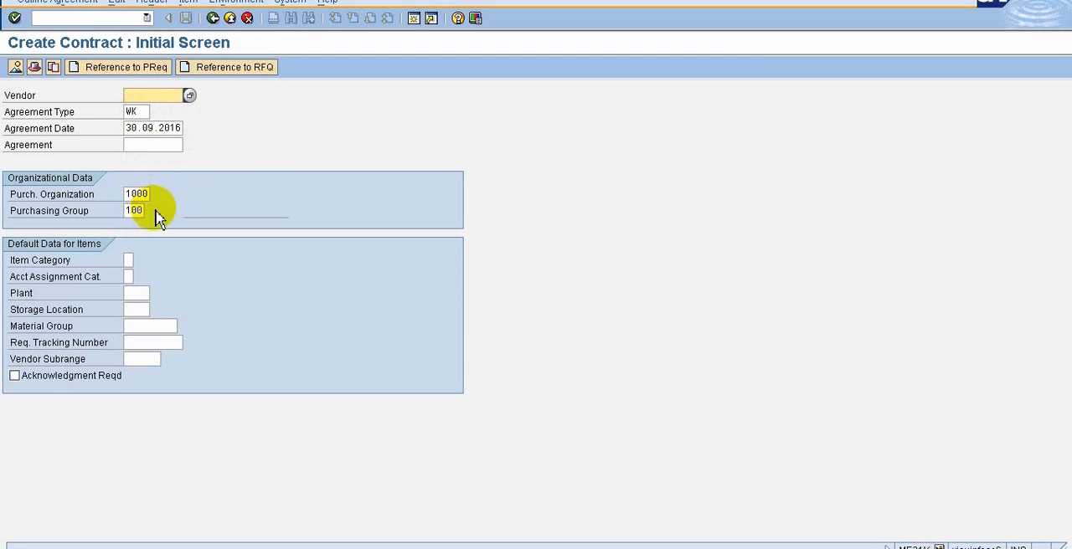
- Choose agreement type WK (value contract) from the document type value list
{"action": "left_click", "coordinate": [151, 94]}
{"action": "type", "text": "1000"}
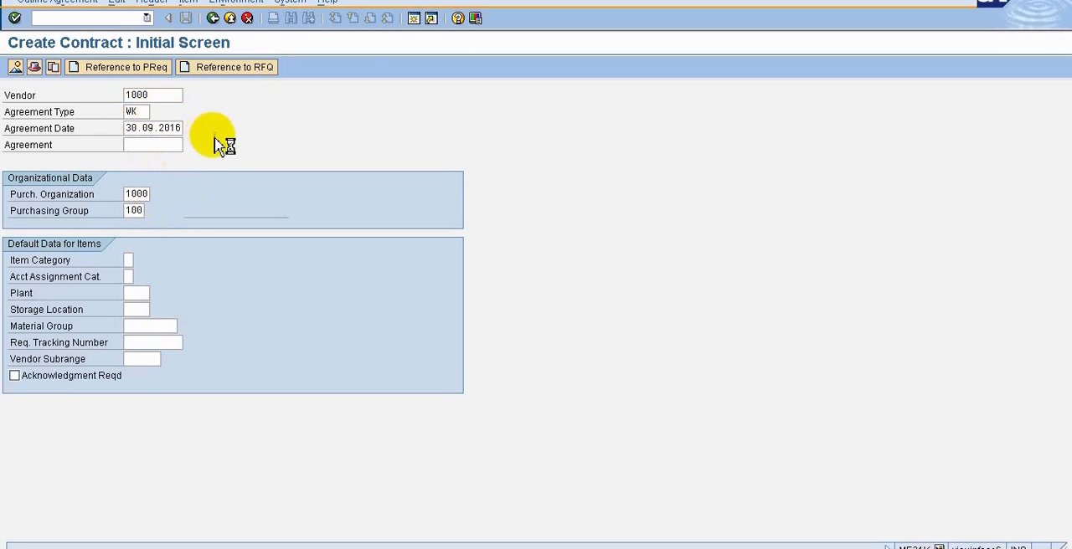
{"action": "left_click", "coordinate": [146, 110]}
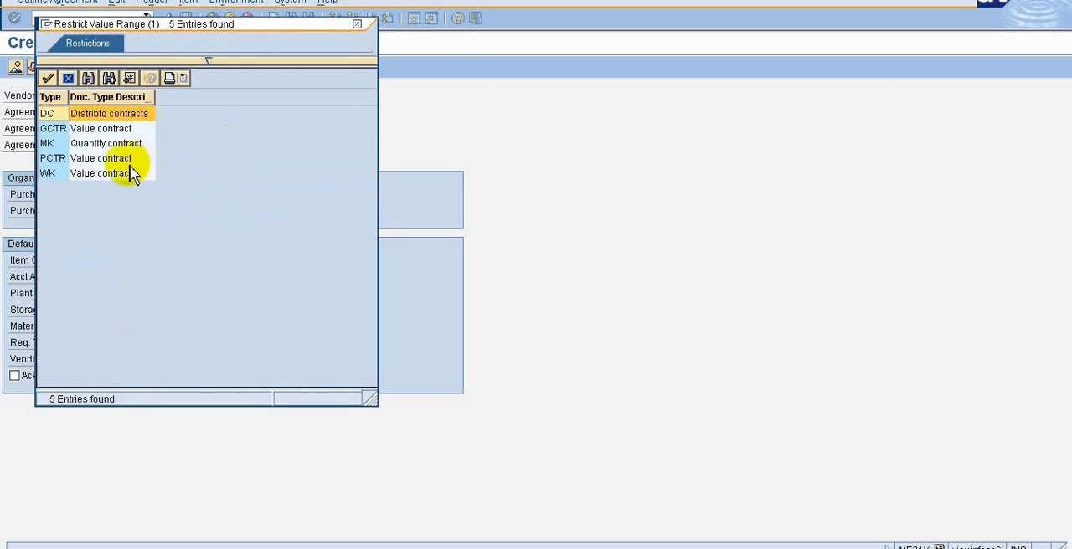
{"action": "left_click", "coordinate": [100, 174]}
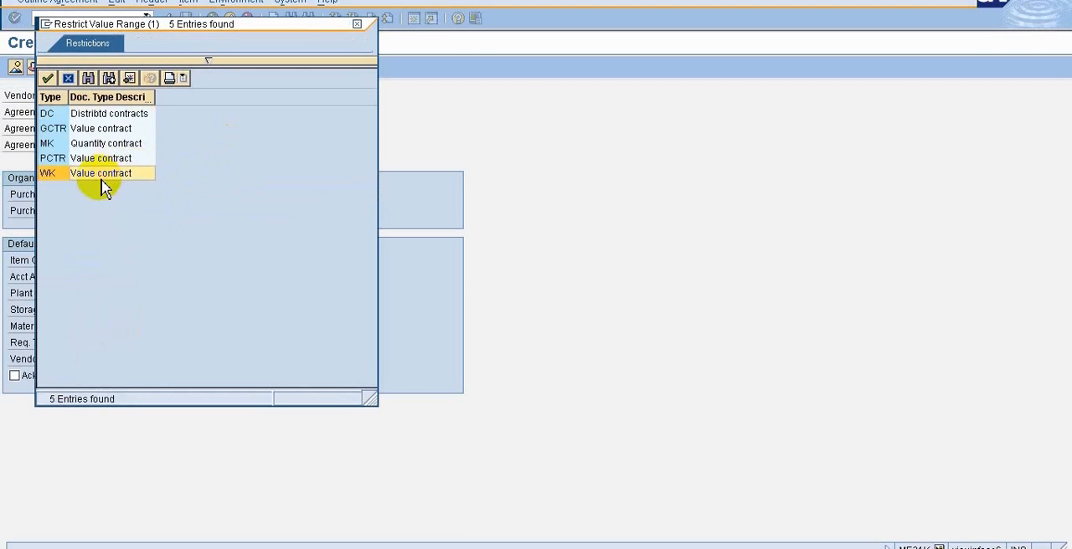
{"action": "mouse_move", "coordinate": [118, 194]}
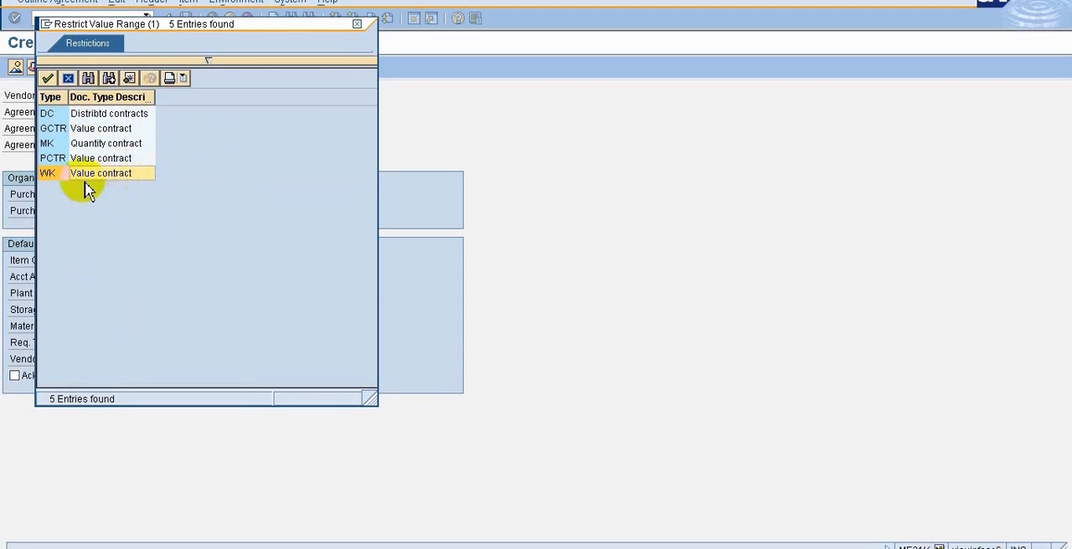
{"action": "mouse_move", "coordinate": [149, 171]}
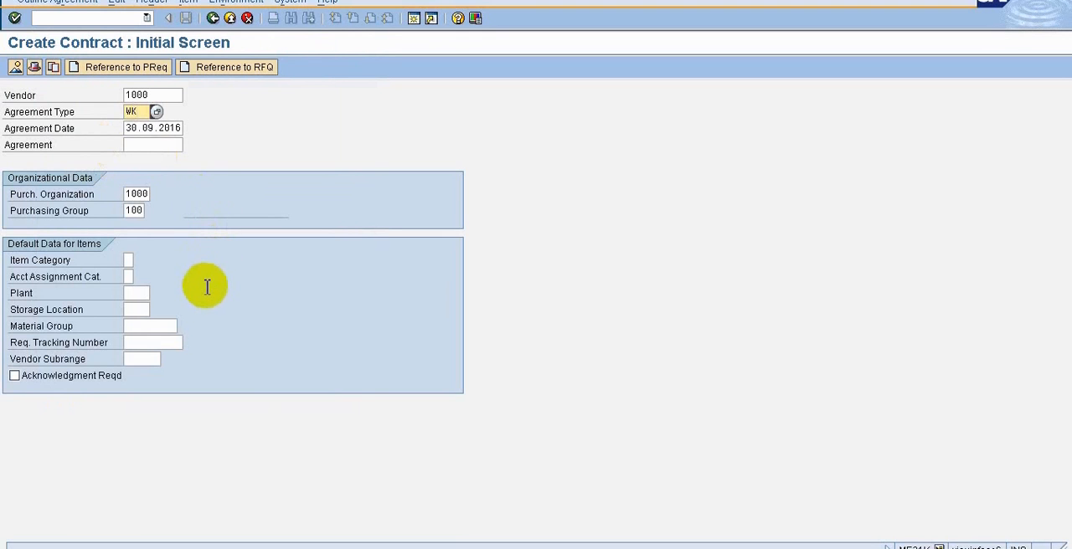
{"action": "mouse_move", "coordinate": [176, 276]}
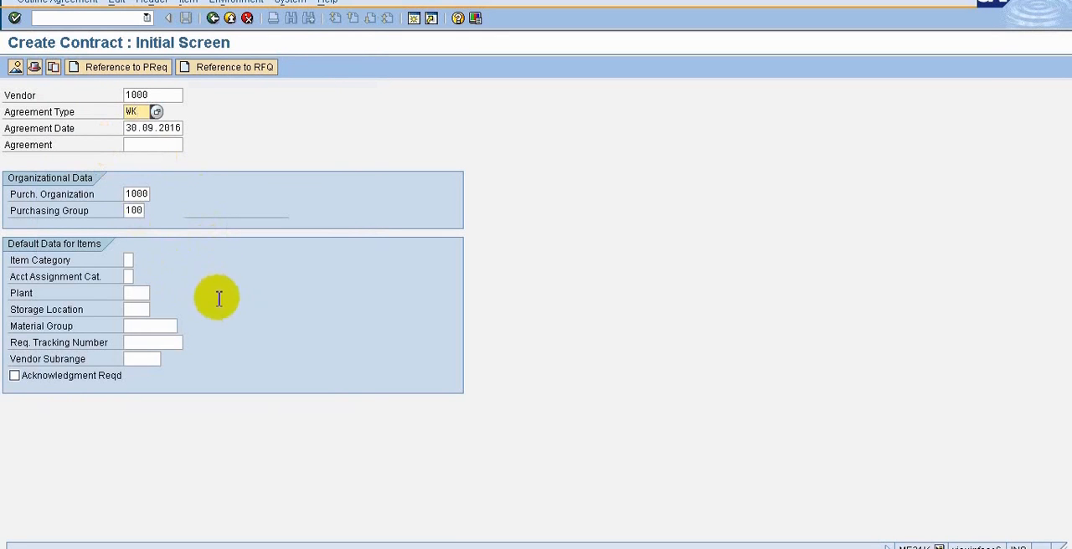
{"action": "mouse_move", "coordinate": [228, 277]}
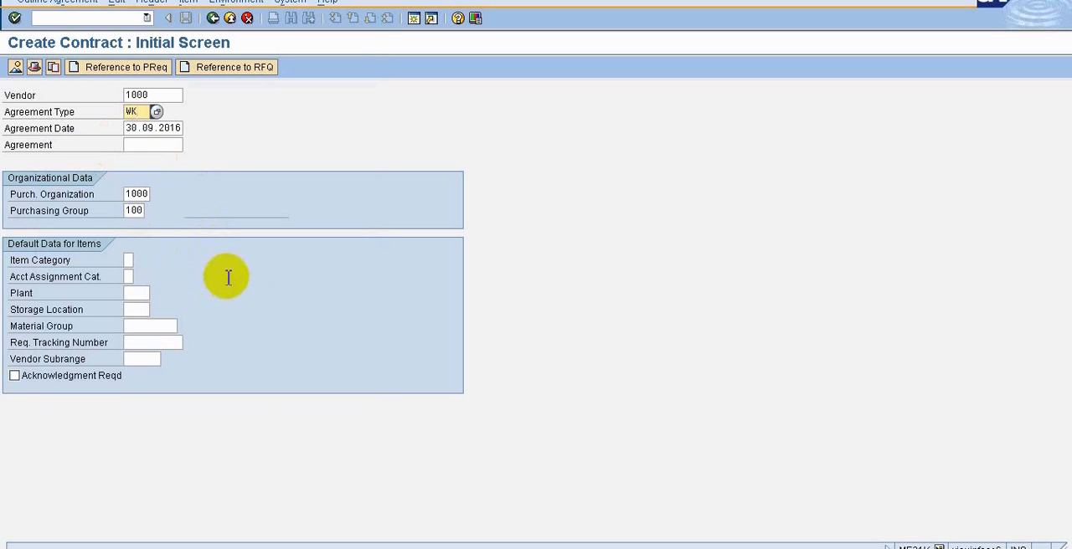
{"action": "left_click", "coordinate": [137, 111]}
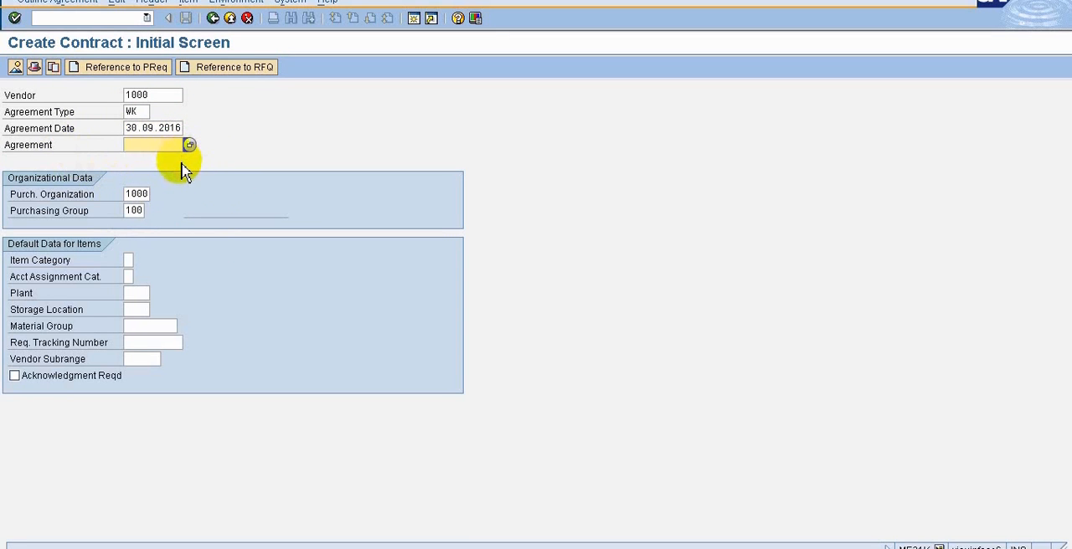
{"action": "mouse_move", "coordinate": [178, 167]}
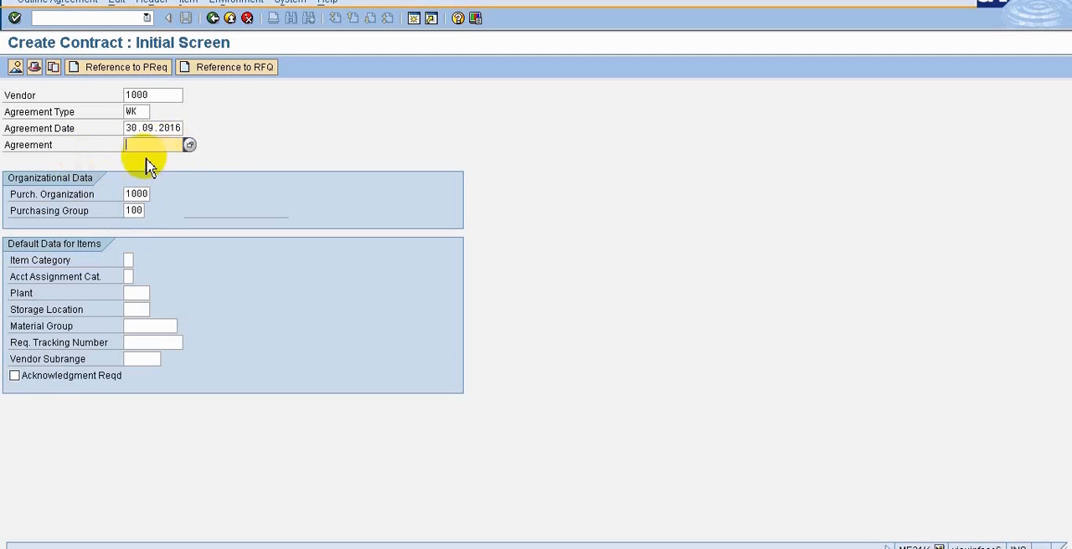
{"action": "mouse_move", "coordinate": [167, 165]}
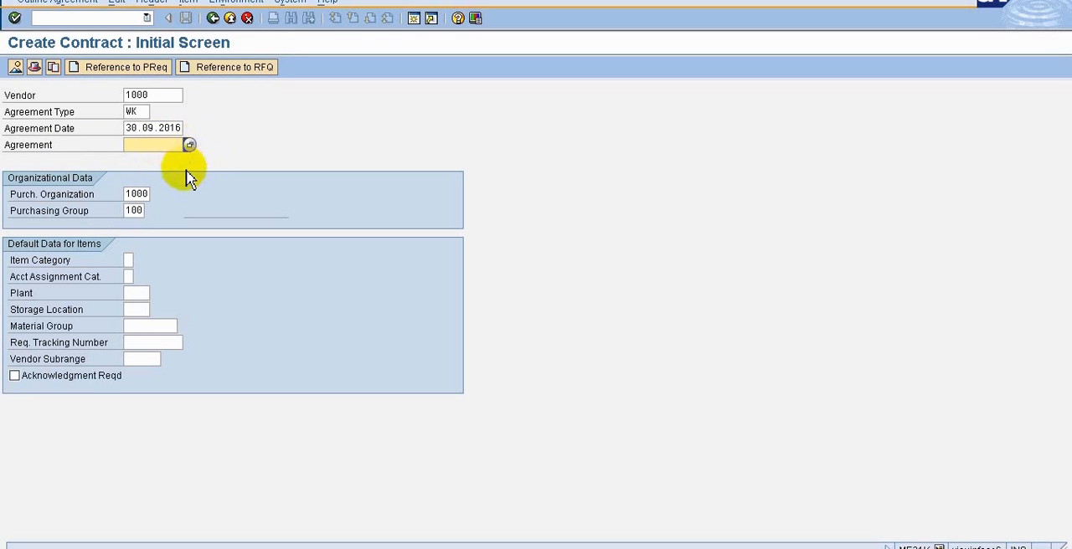
{"action": "mouse_move", "coordinate": [199, 181]}
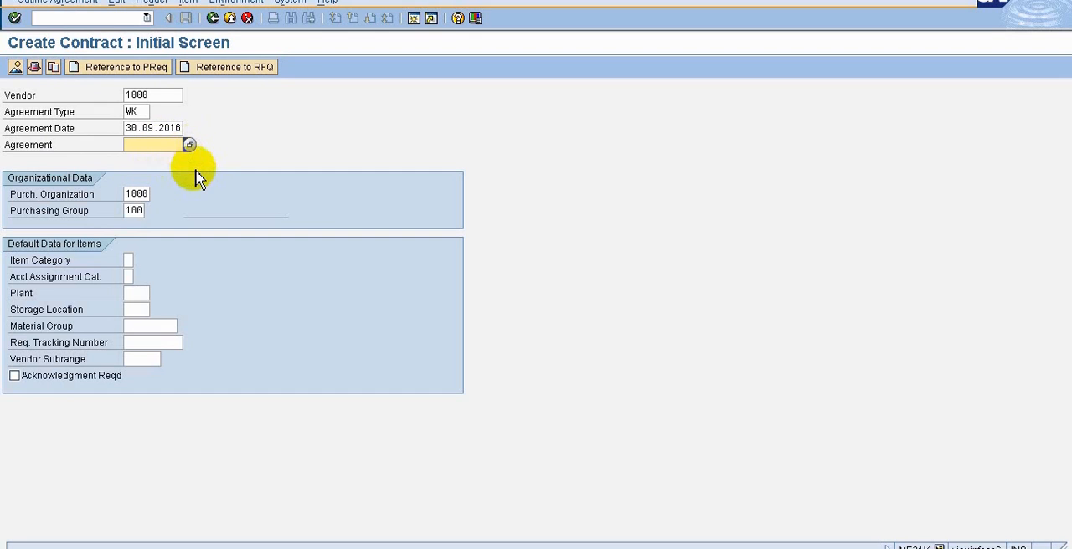
- Validate the entries so vendor C.E.B. BERLIN and Value contract appear, leaving Agreement empty
{"action": "type", "text": "1"}
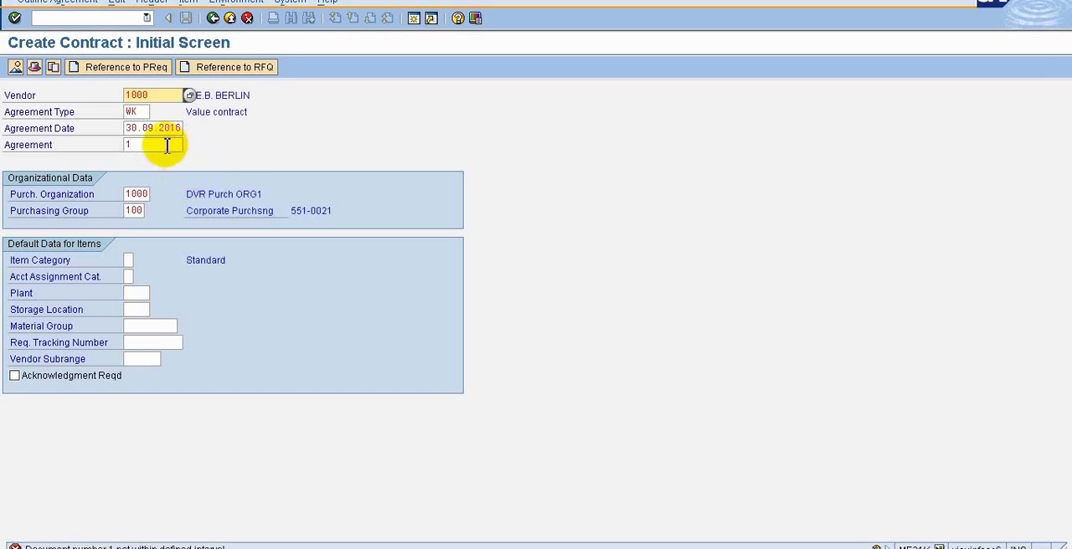
{"action": "left_click", "coordinate": [189, 144]}
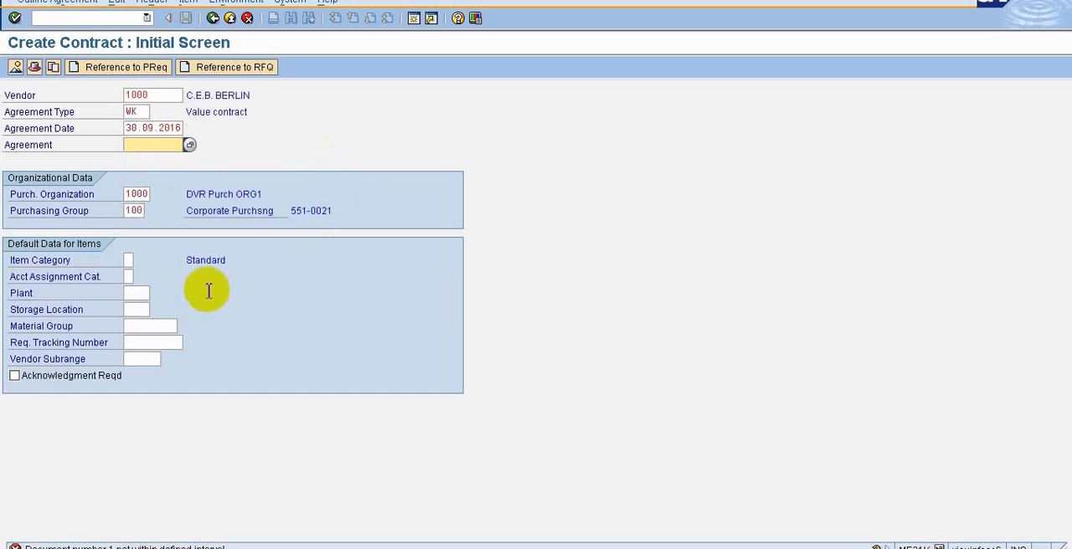
{"action": "mouse_move", "coordinate": [171, 207]}
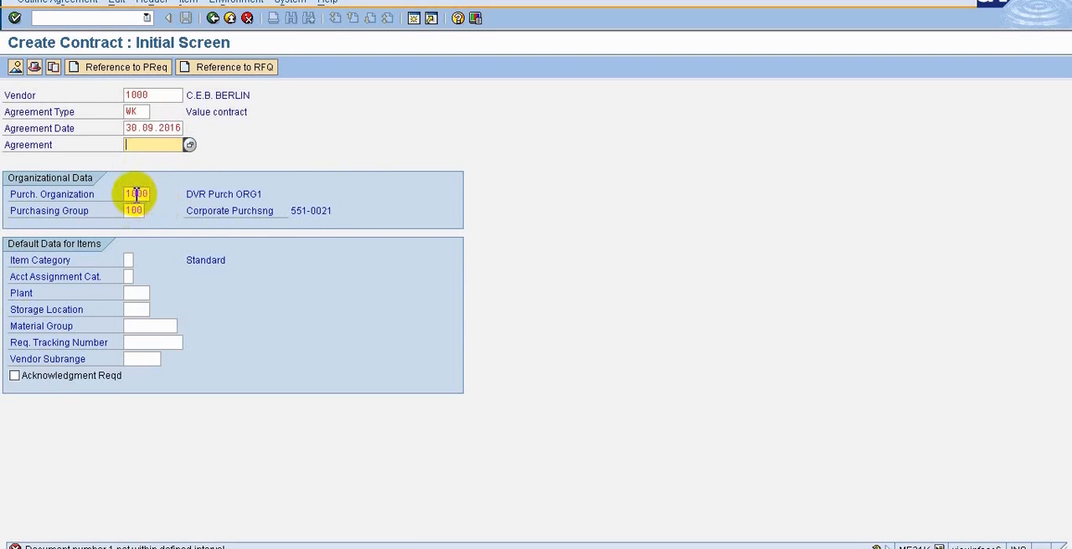
{"action": "mouse_move", "coordinate": [152, 222]}
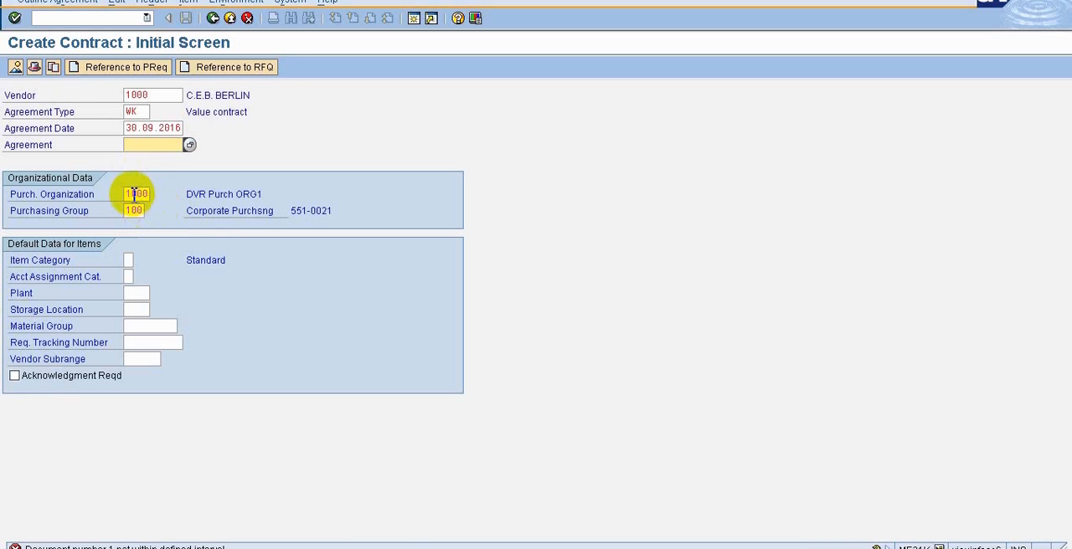
{"action": "left_click", "coordinate": [134, 211]}
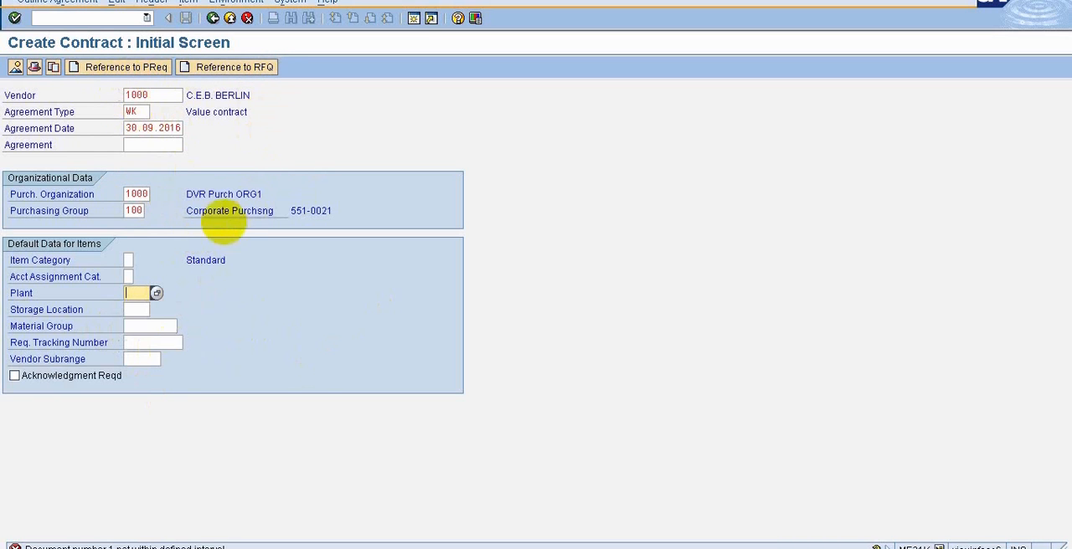
{"action": "mouse_move", "coordinate": [114, 98]}
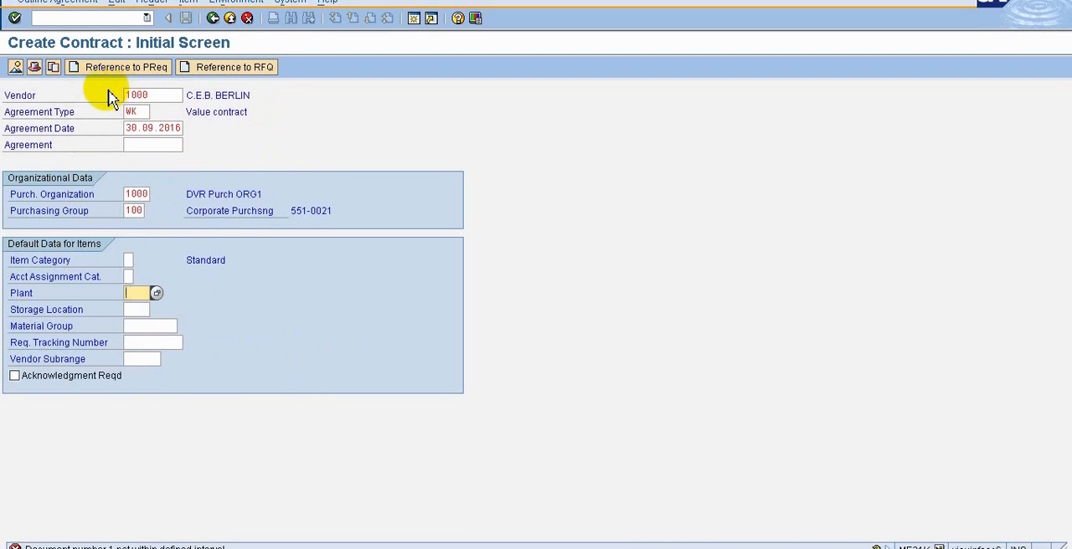
{"action": "mouse_move", "coordinate": [104, 98]}
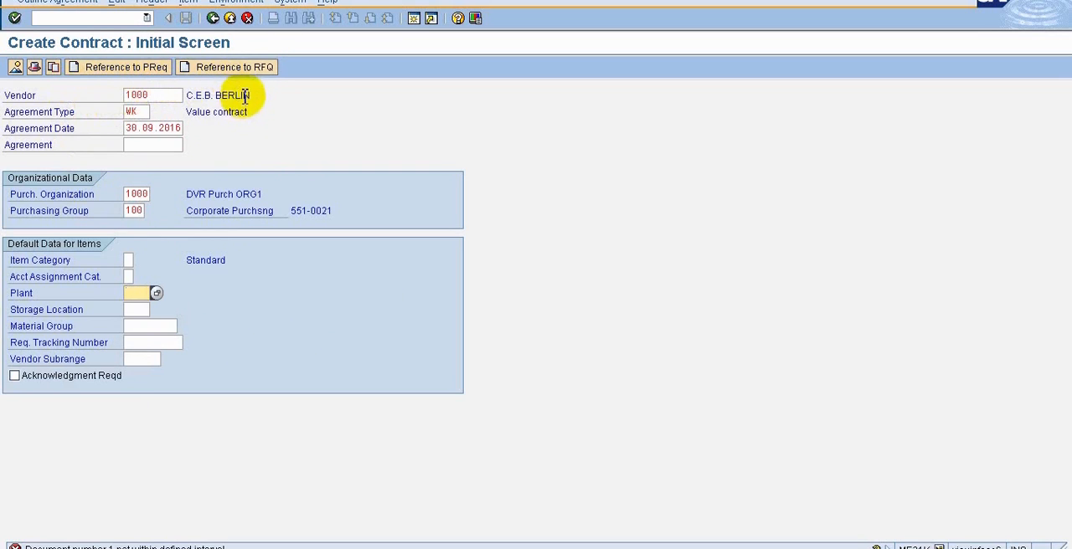
{"action": "mouse_move", "coordinate": [278, 94]}
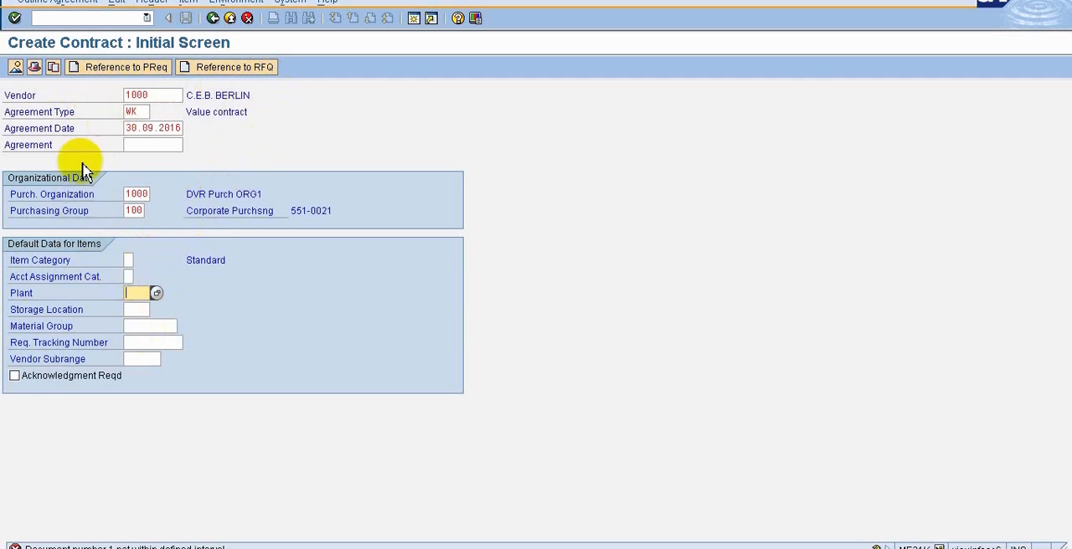
{"action": "mouse_move", "coordinate": [188, 258]}
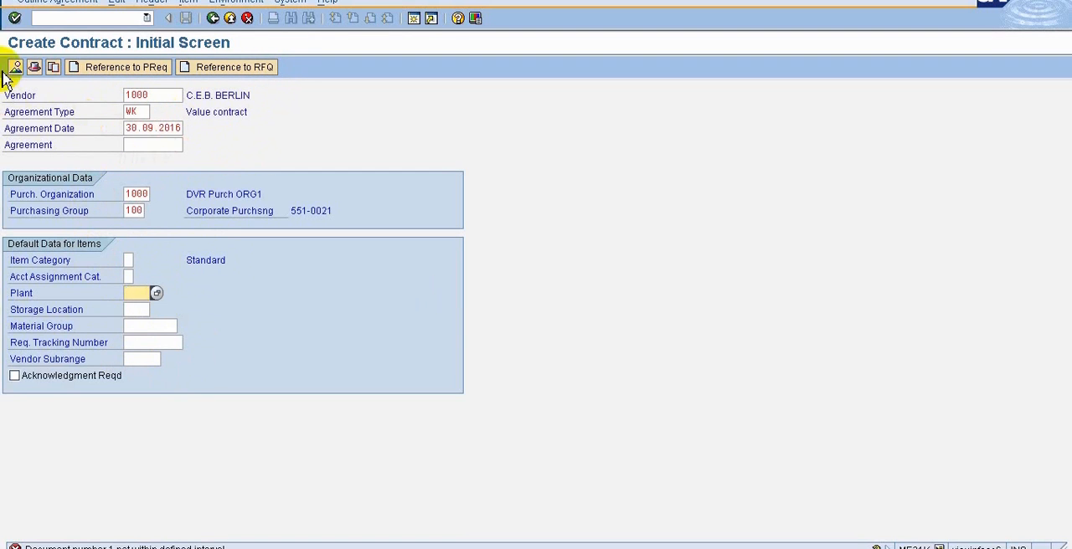
{"action": "mouse_move", "coordinate": [6, 107]}
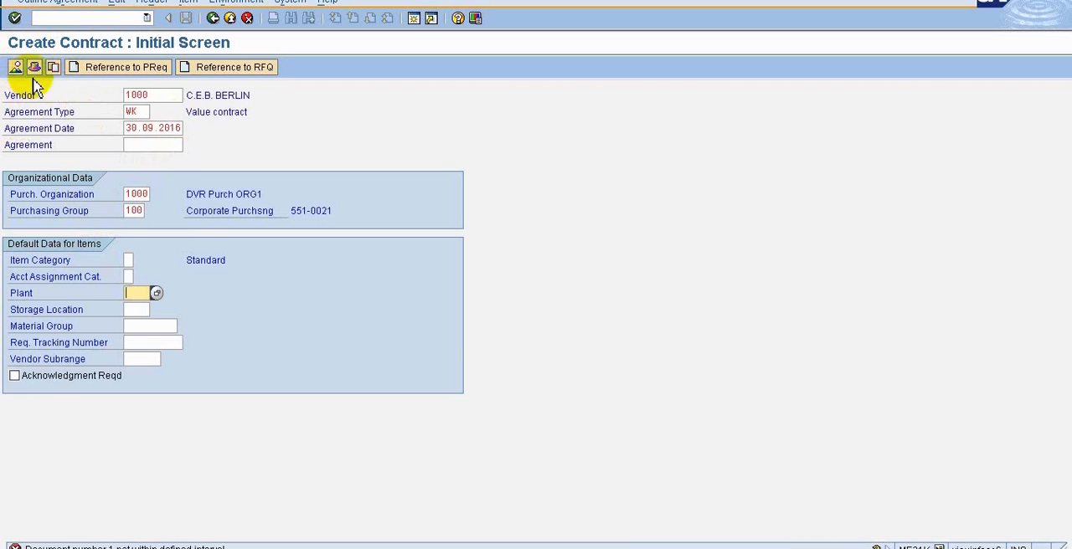
{"action": "mouse_move", "coordinate": [248, 181]}
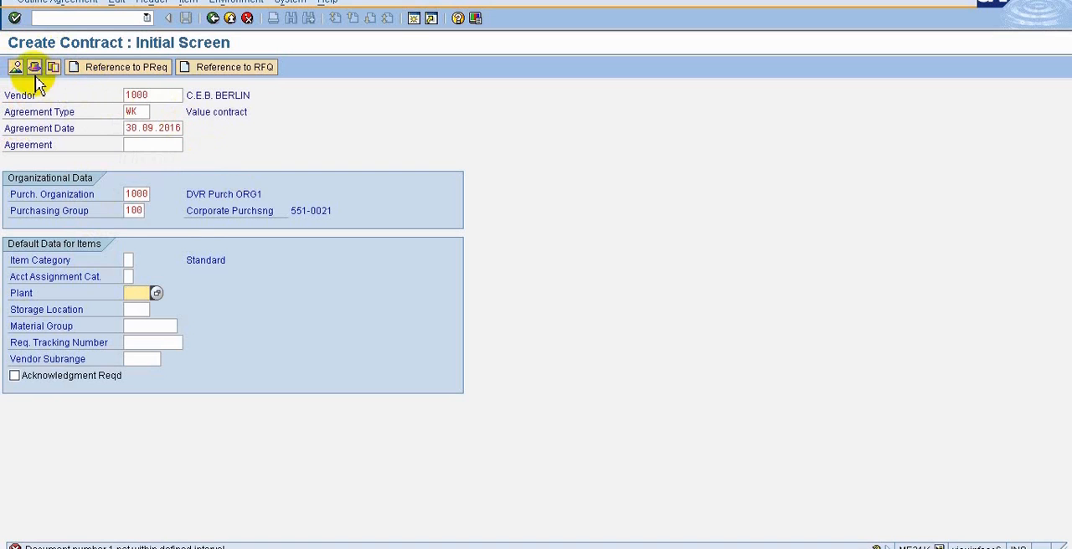
{"action": "mouse_move", "coordinate": [34, 67]}
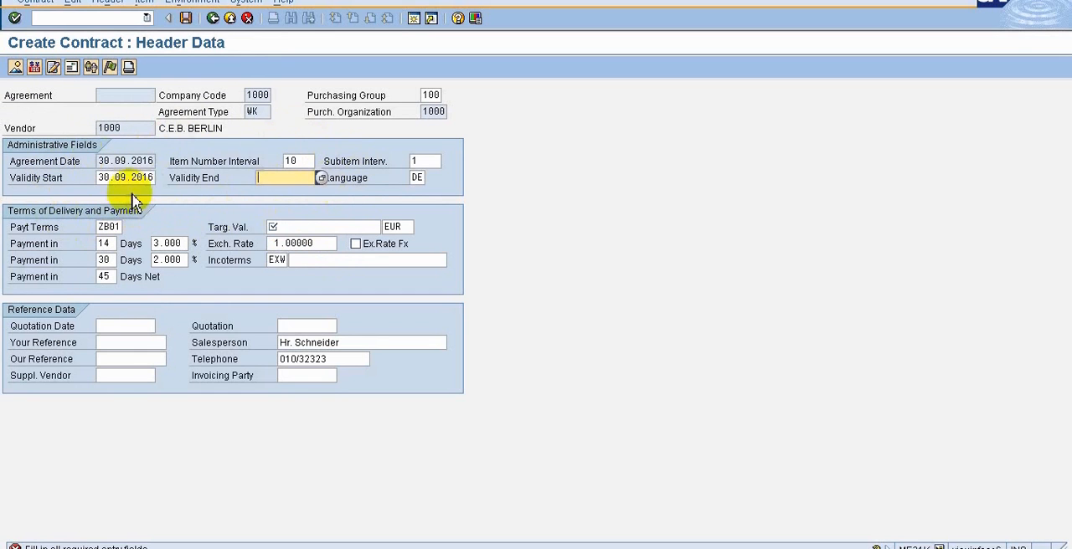
{"action": "mouse_move", "coordinate": [80, 207]}
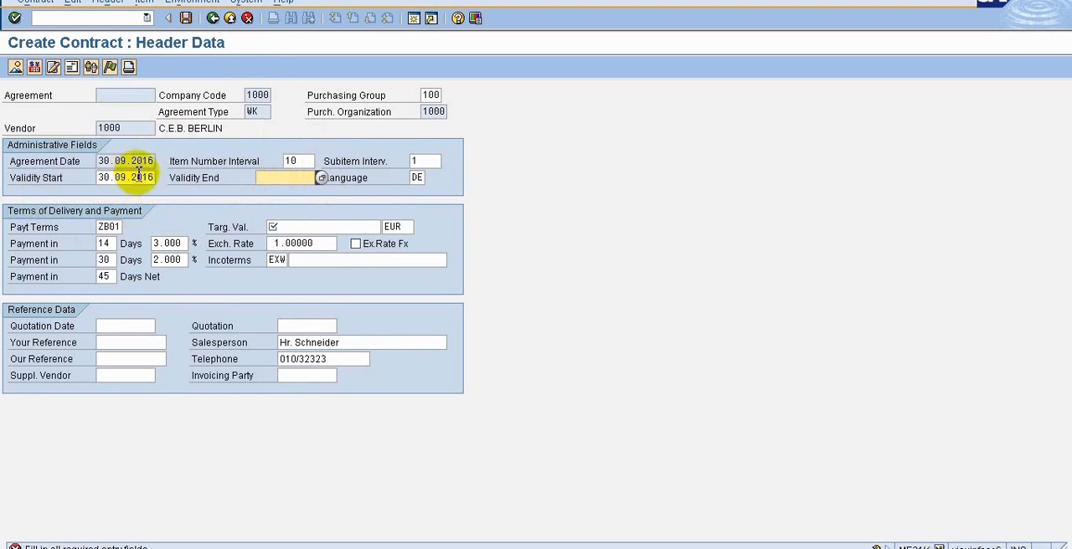
- Go to the contract header data and set its language to EN
{"action": "left_click", "coordinate": [125, 177]}
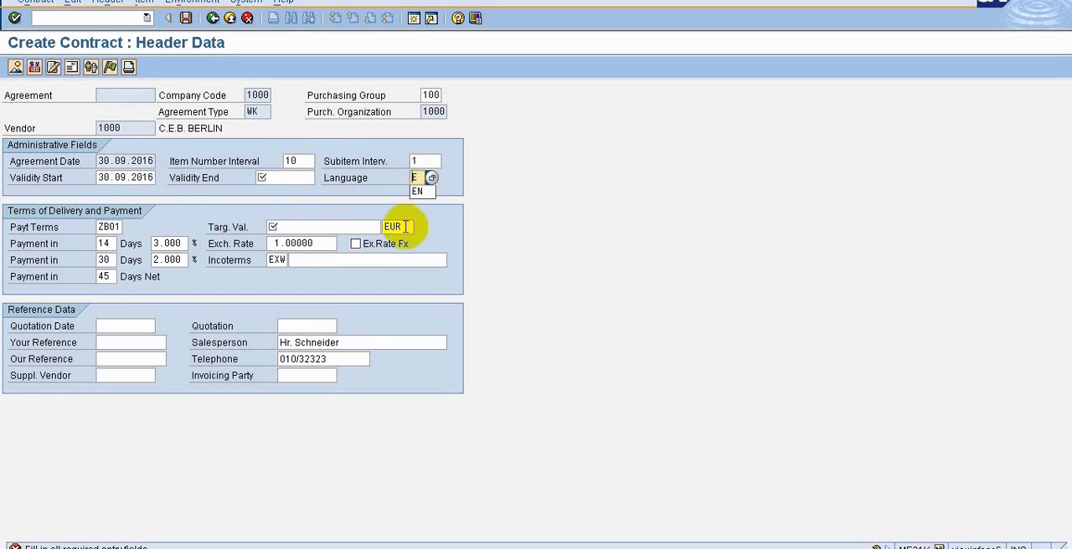
{"action": "left_click", "coordinate": [417, 191]}
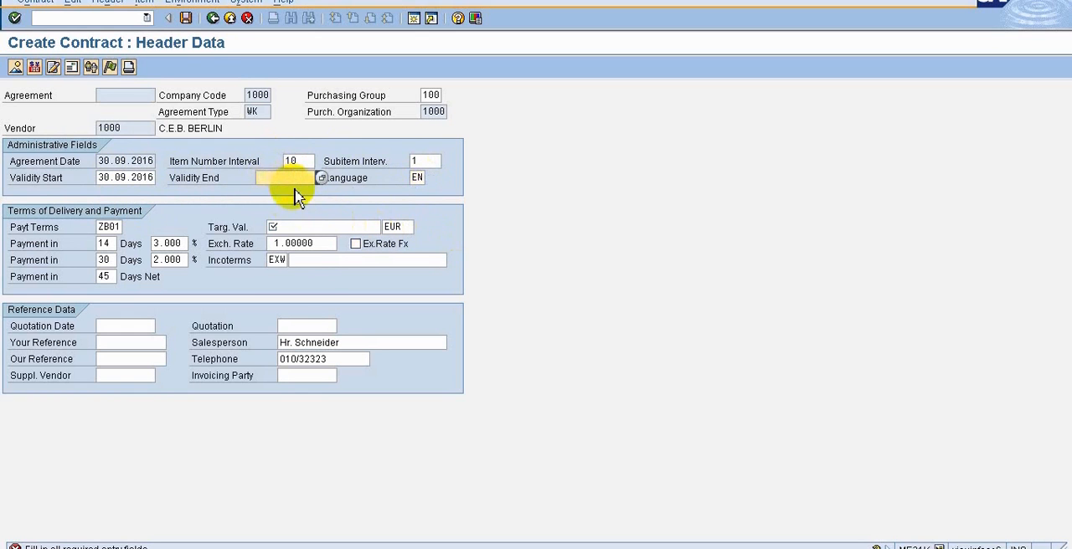
- Set the validity end date to 14.10.2016 from the recent-dates history
{"action": "left_click", "coordinate": [322, 178]}
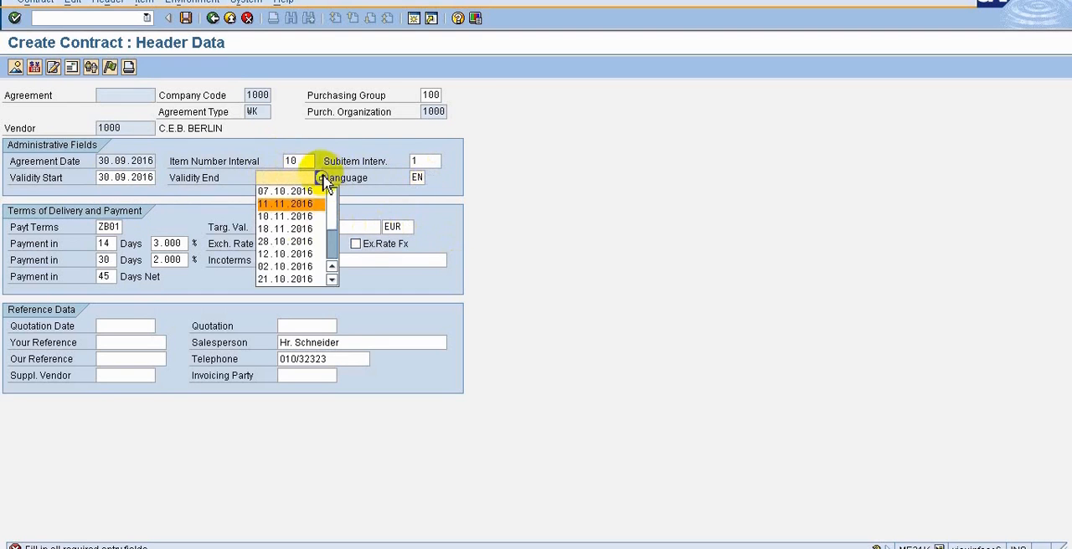
{"action": "left_click", "coordinate": [325, 181]}
{"action": "type", "text": "14.10.2016"}
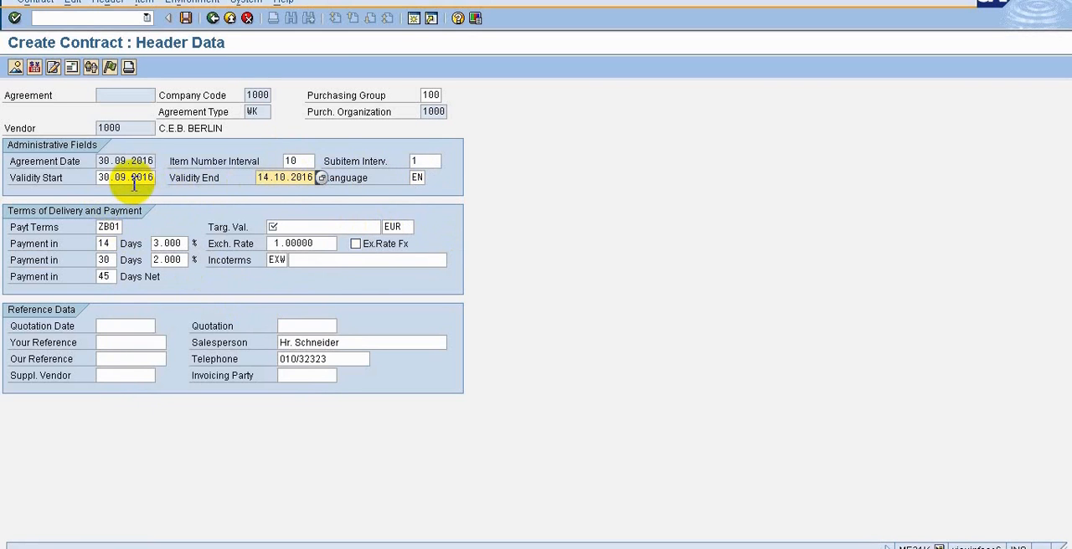
{"action": "mouse_move", "coordinate": [209, 186]}
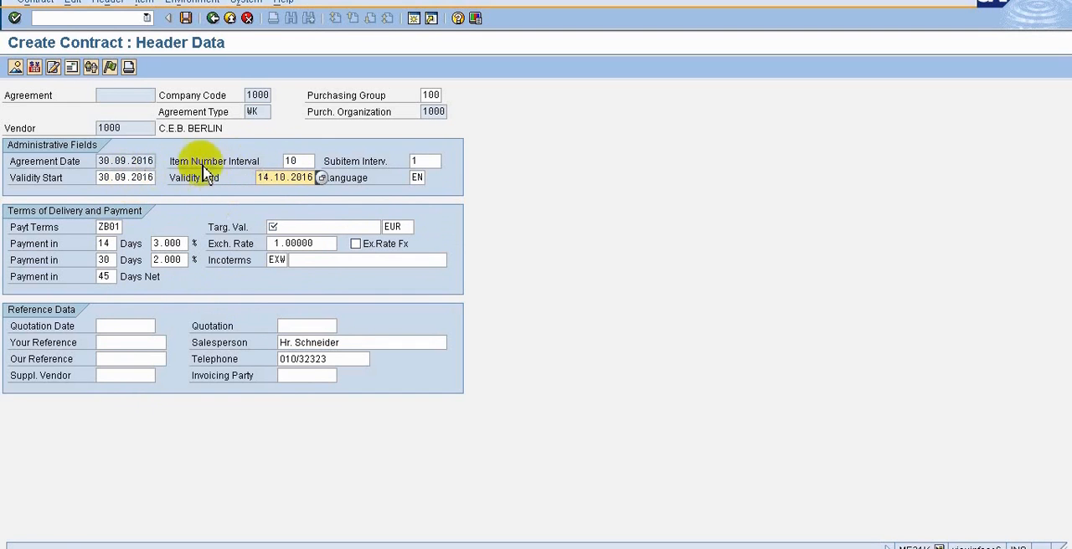
{"action": "mouse_move", "coordinate": [181, 191]}
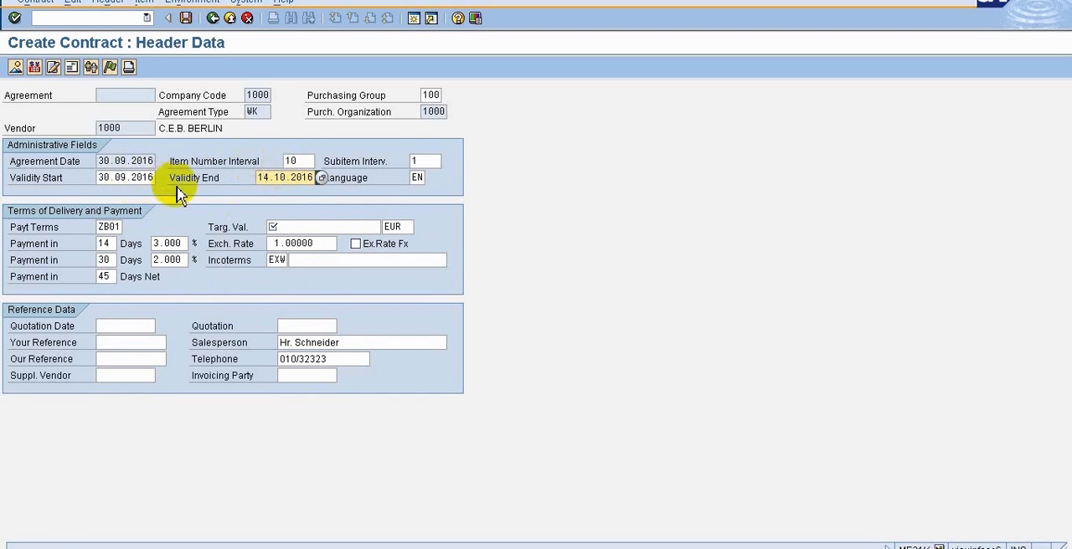
{"action": "left_click", "coordinate": [321, 227]}
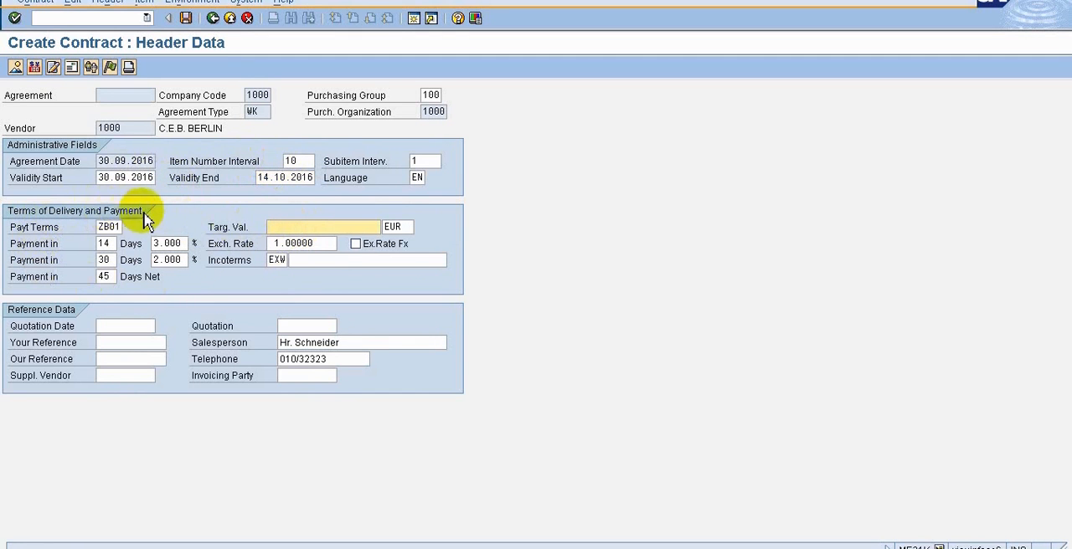
{"action": "mouse_move", "coordinate": [9, 238]}
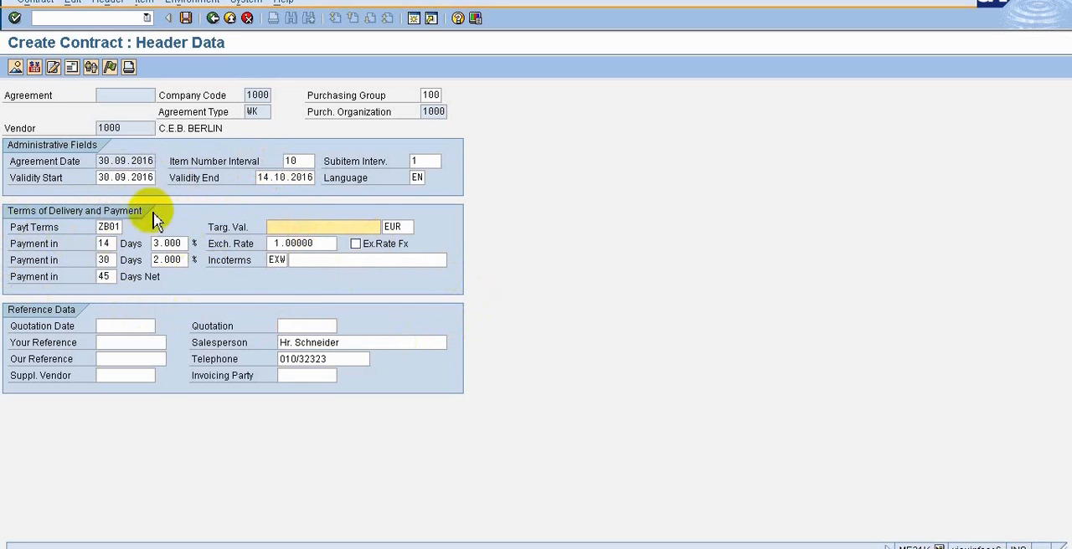
{"action": "mouse_move", "coordinate": [141, 252]}
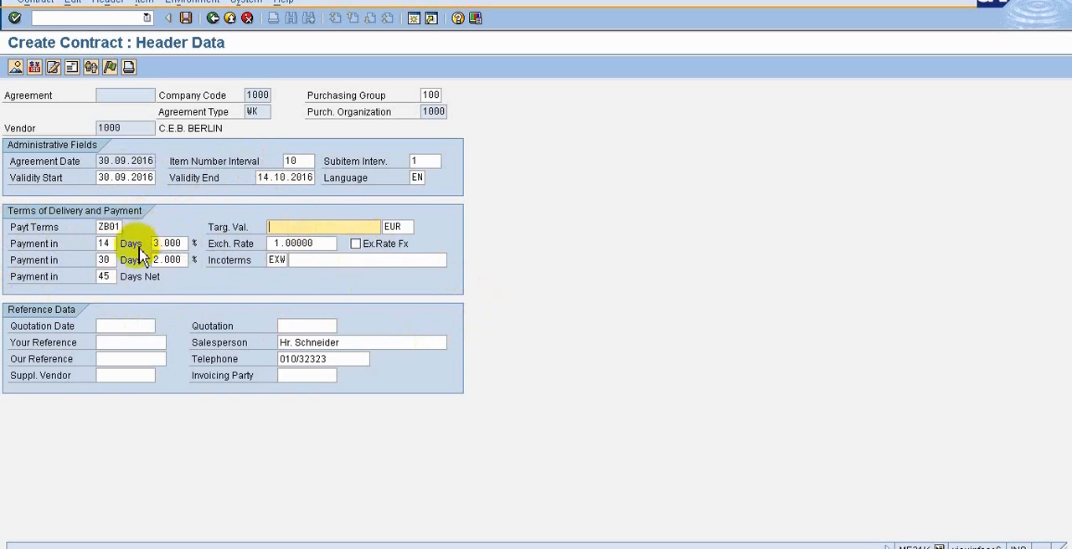
{"action": "mouse_move", "coordinate": [176, 288]}
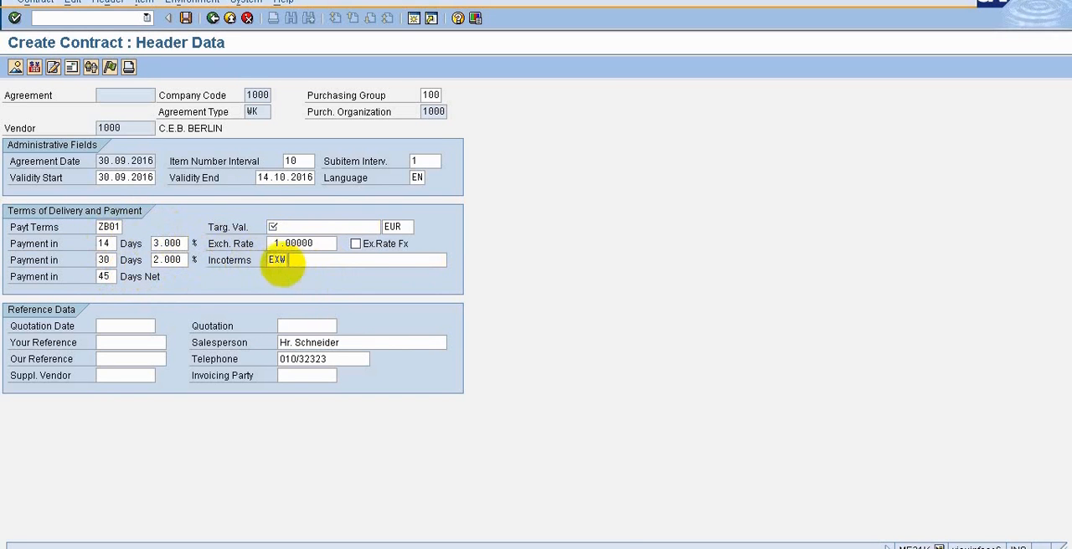
- Set the target value to 1000 EUR and move to the item overview
{"action": "left_click", "coordinate": [294, 260]}
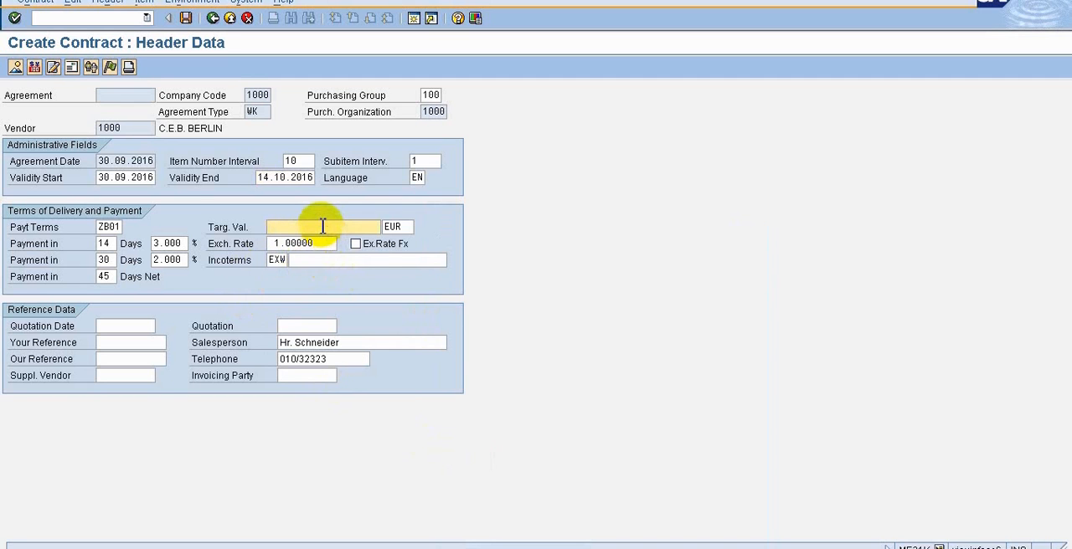
{"action": "left_click", "coordinate": [321, 226]}
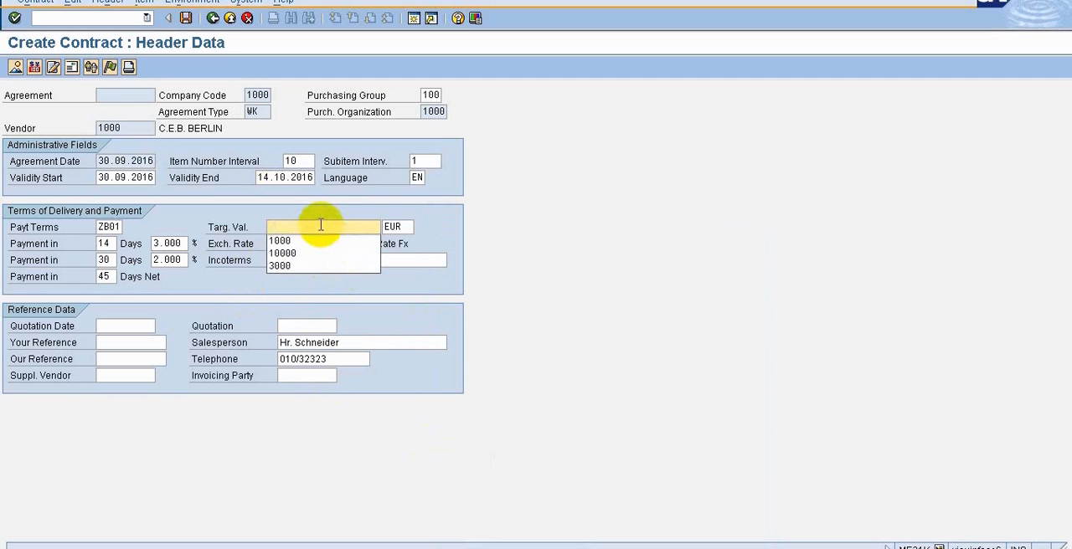
{"action": "left_click", "coordinate": [278, 241]}
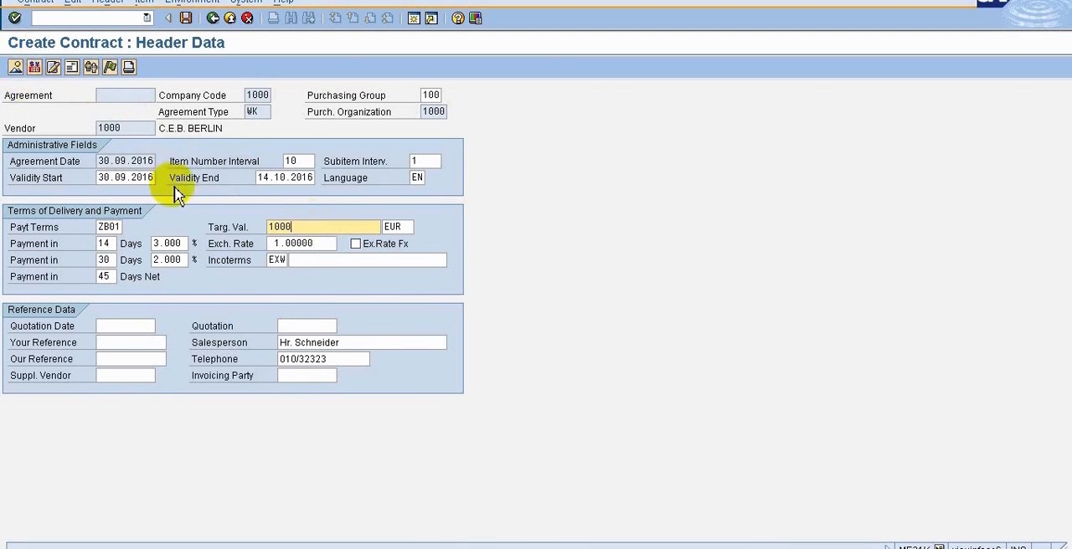
{"action": "mouse_move", "coordinate": [137, 305]}
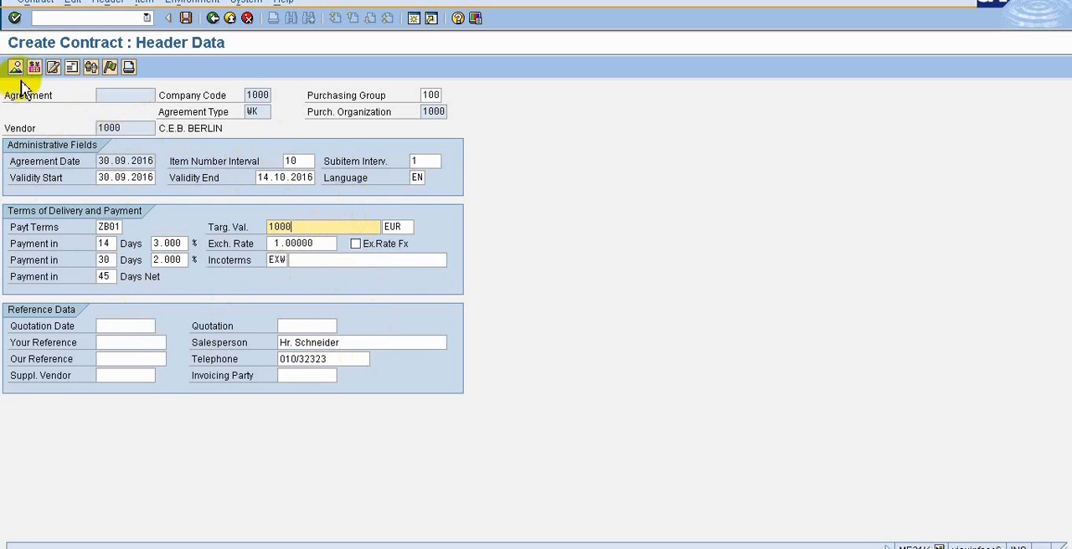
{"action": "mouse_move", "coordinate": [305, 318]}
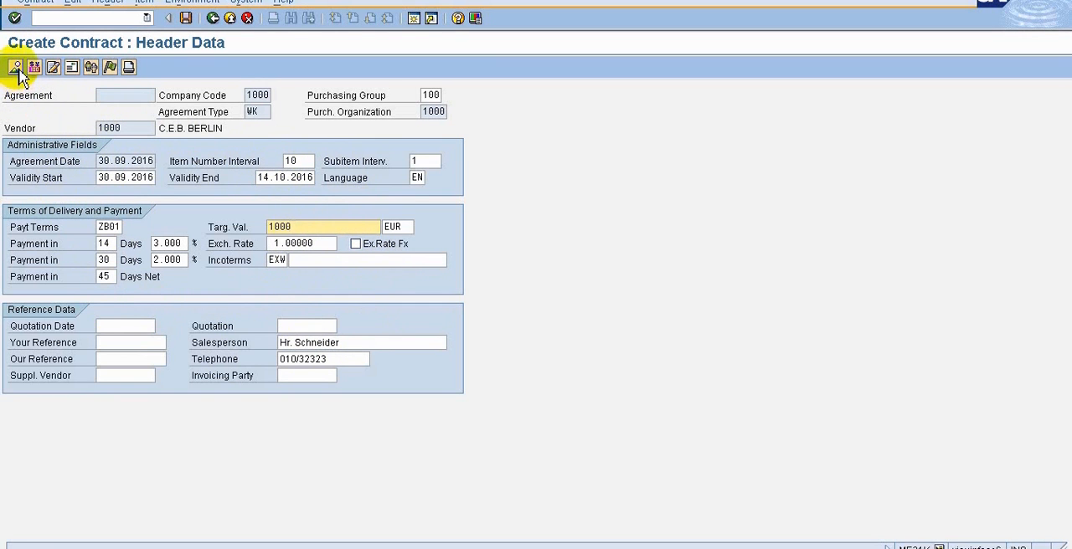
{"action": "left_click", "coordinate": [15, 67]}
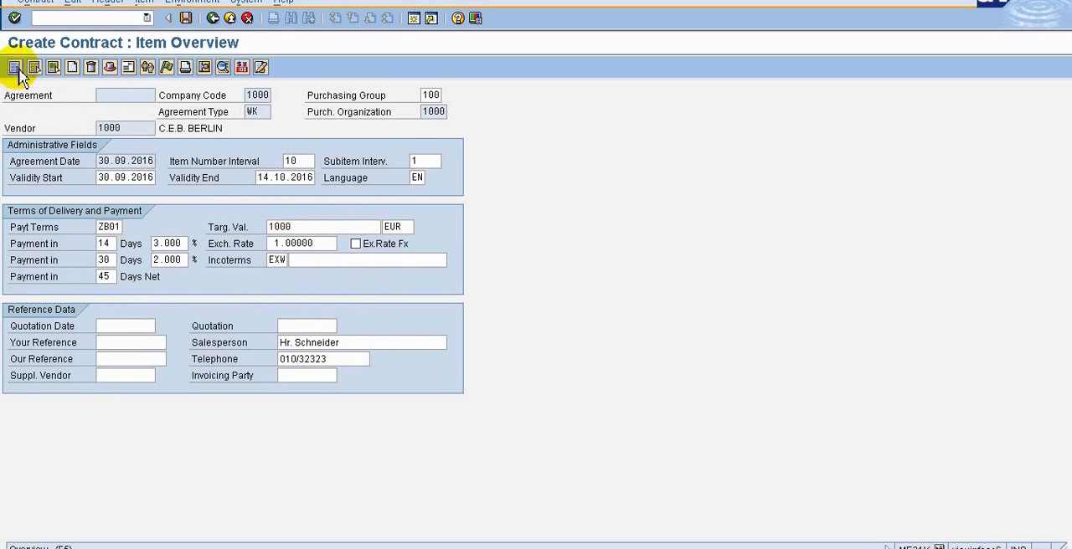
{"action": "left_click", "coordinate": [14, 67]}
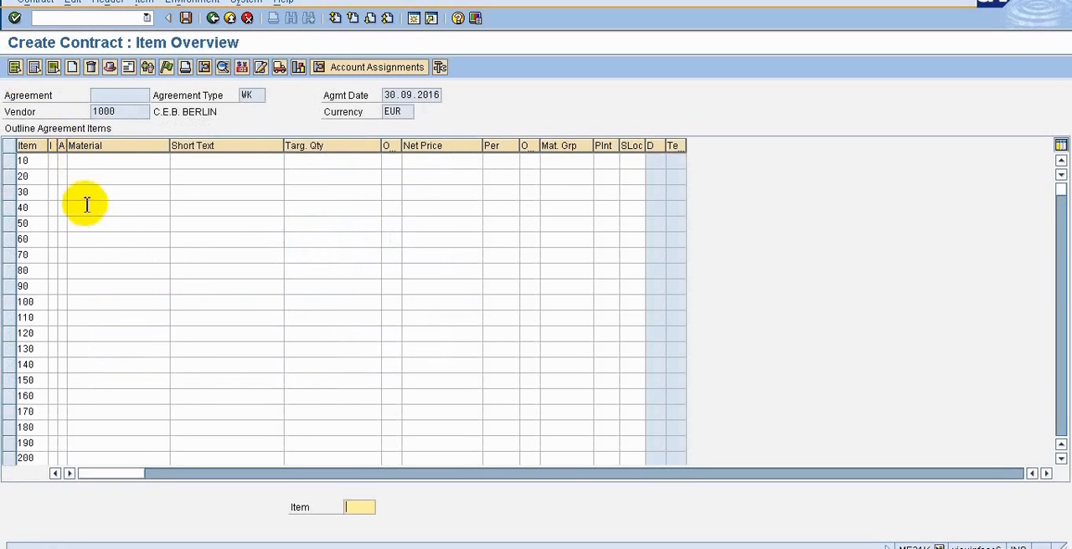
{"action": "mouse_move", "coordinate": [30, 301]}
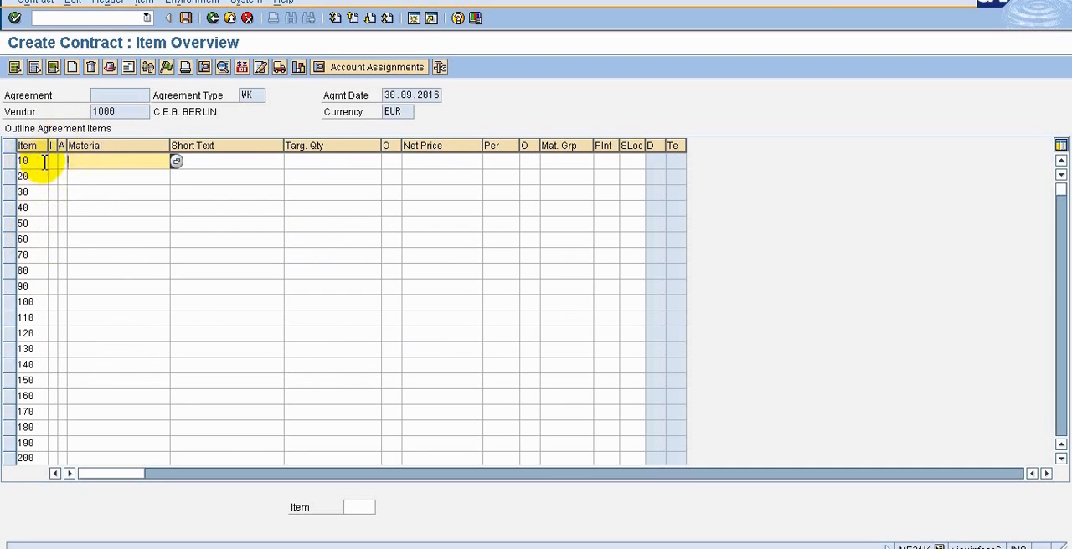
{"action": "mouse_move", "coordinate": [57, 149]}
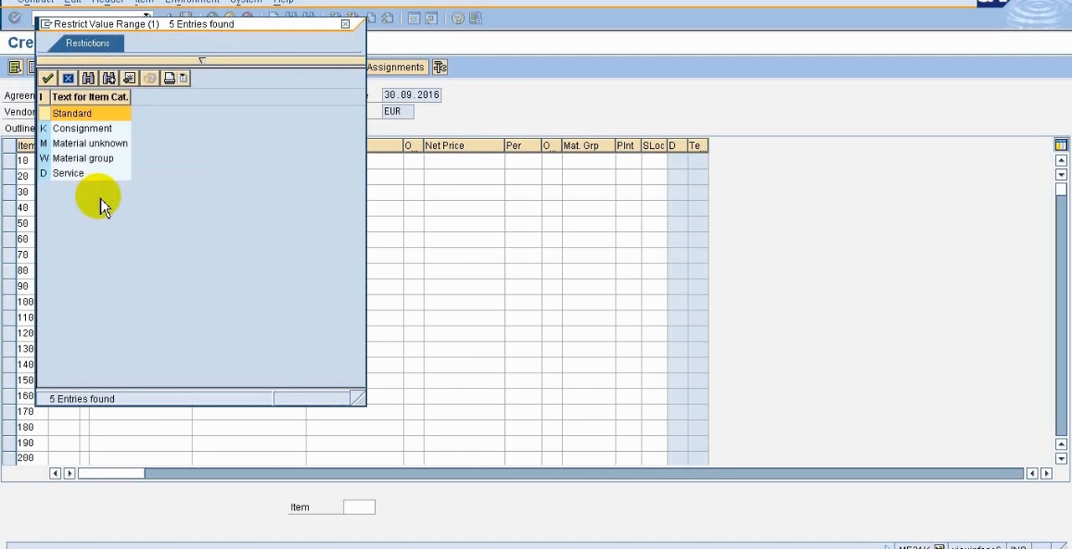
{"action": "mouse_move", "coordinate": [87, 126]}
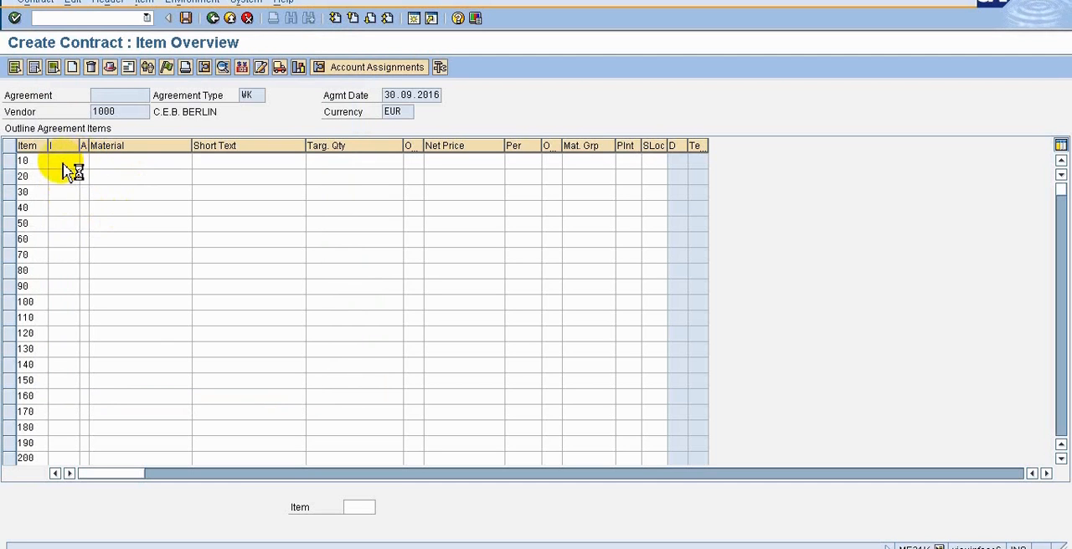
{"action": "left_click", "coordinate": [66, 161]}
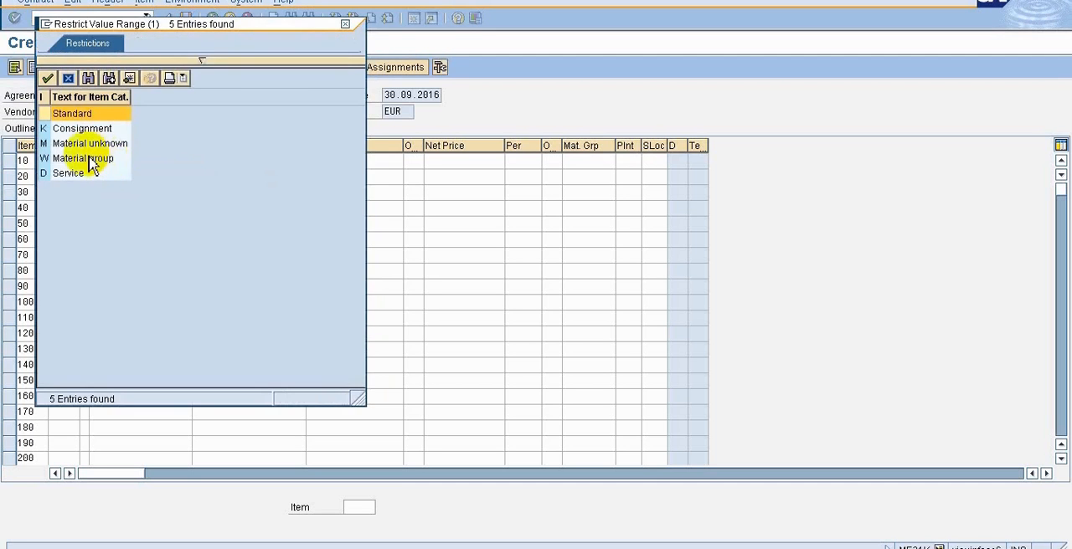
{"action": "mouse_move", "coordinate": [94, 178]}
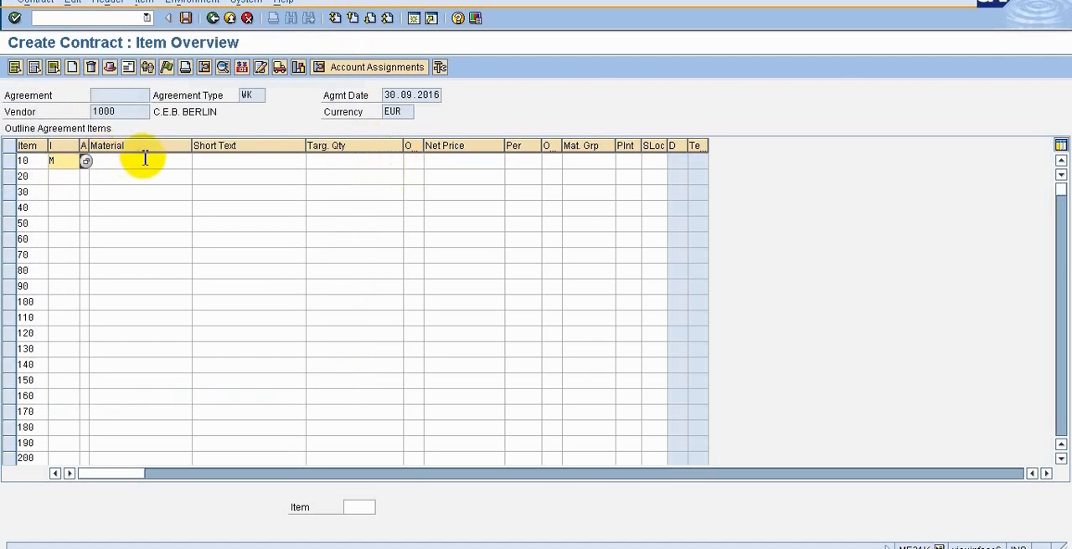
{"action": "left_click", "coordinate": [134, 161]}
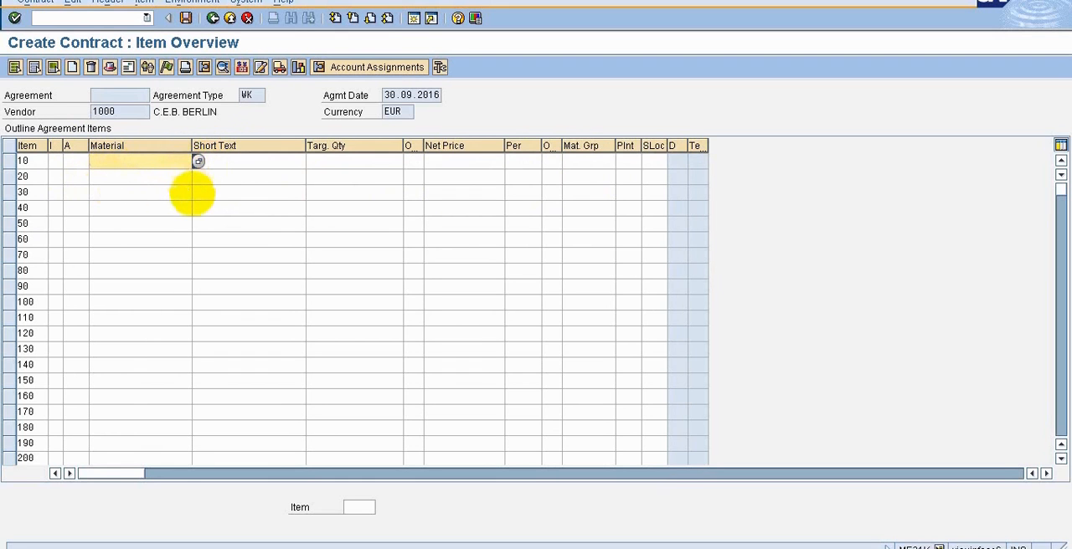
{"action": "mouse_move", "coordinate": [196, 199]}
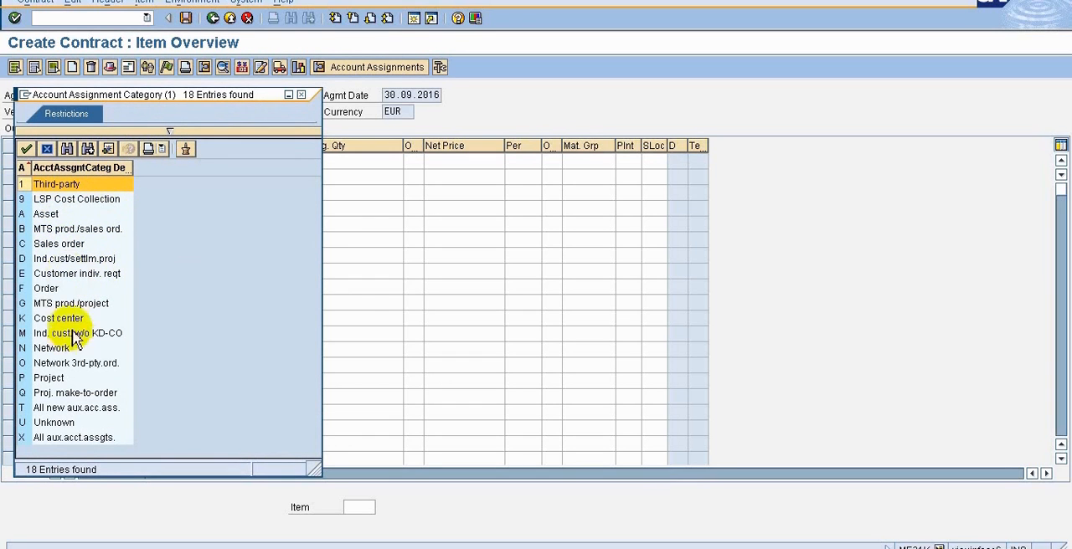
{"action": "mouse_move", "coordinate": [75, 442]}
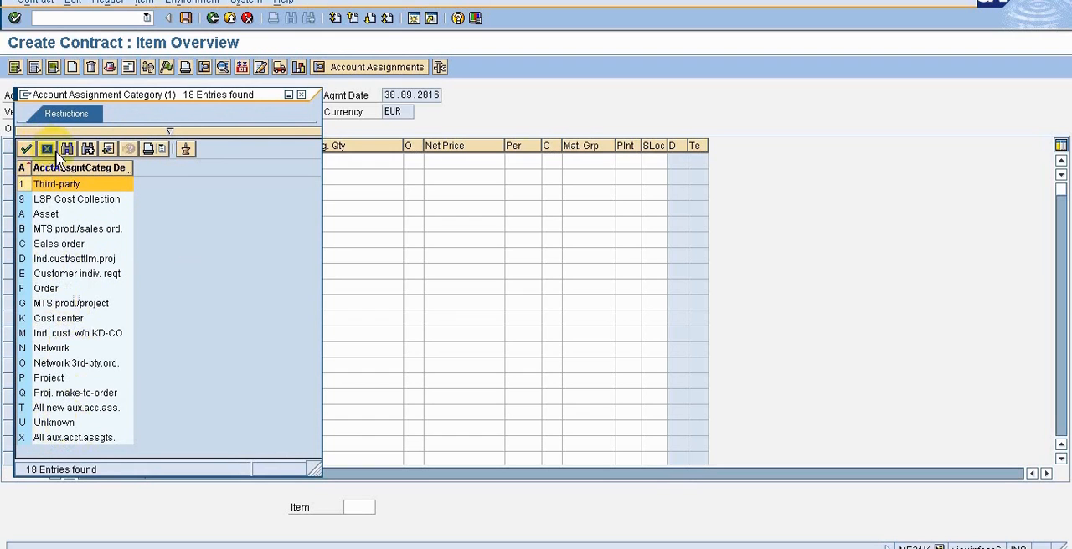
- Dismiss the account assignment category list and enter material 100-100 on item 10
{"action": "left_click", "coordinate": [47, 147]}
{"action": "type", "text": "100-100"}
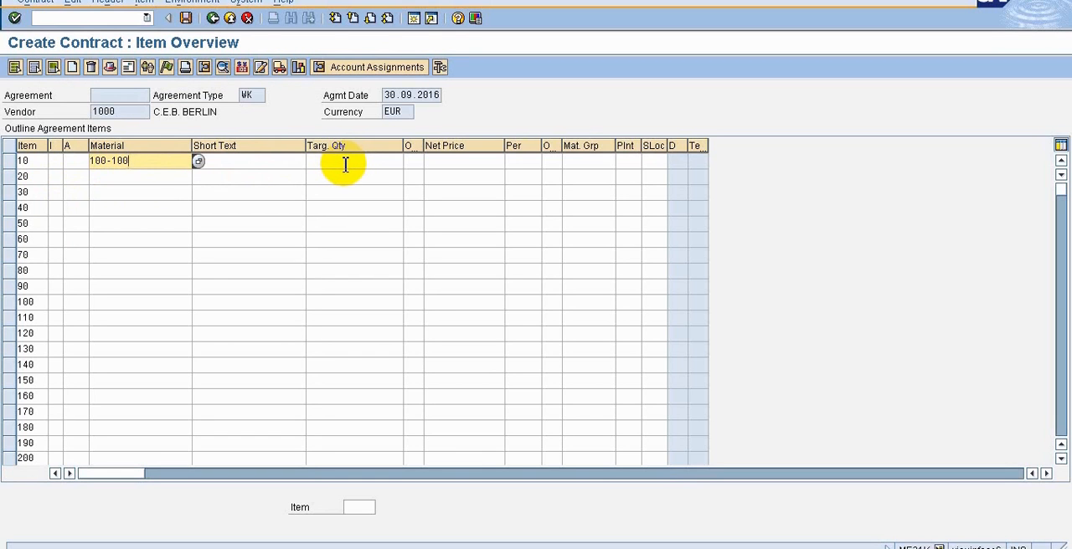
{"action": "mouse_move", "coordinate": [475, 158]}
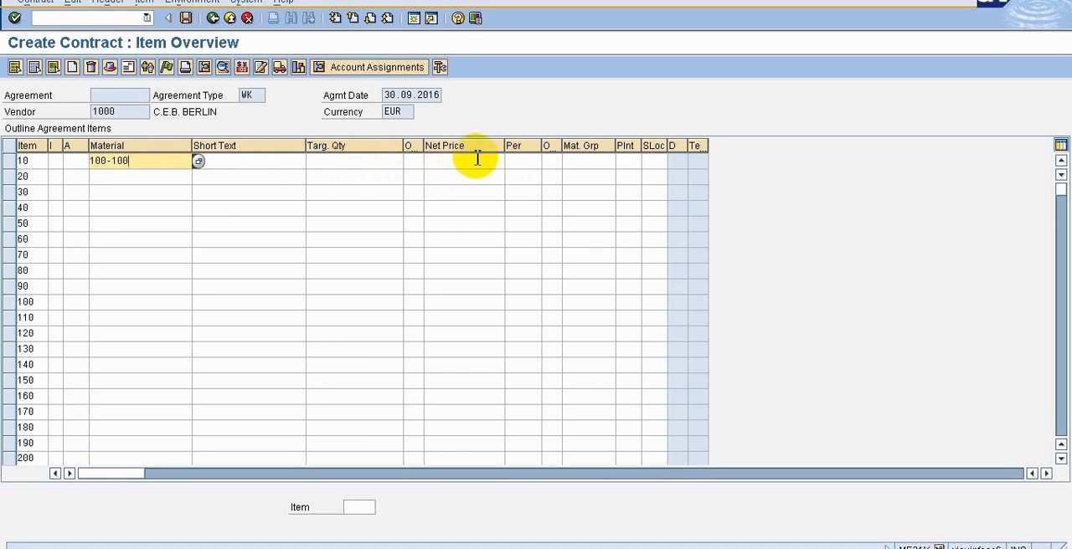
- Give item 10 a net price of 10 EUR with order unit PC
{"action": "left_click", "coordinate": [463, 160]}
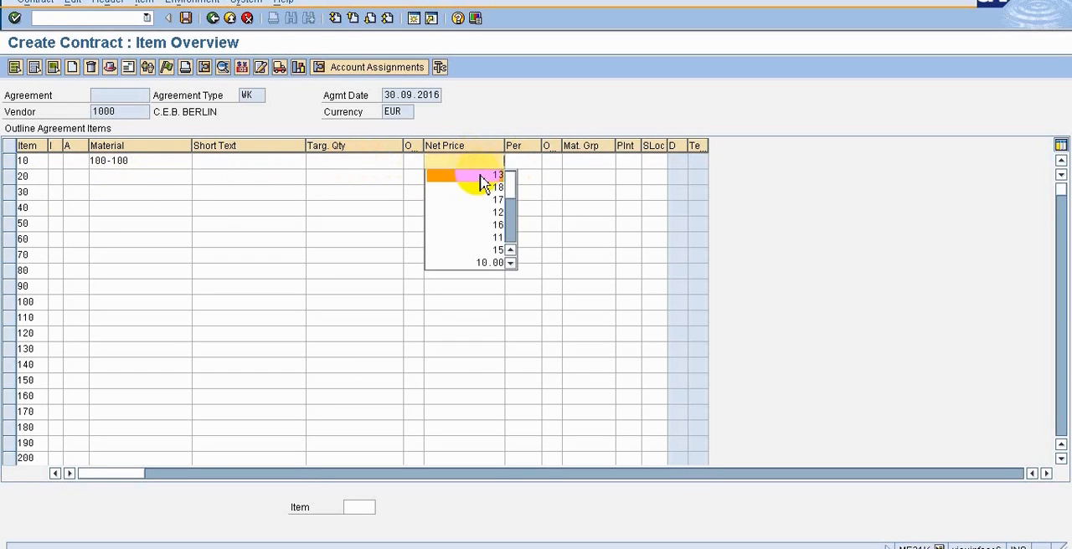
{"action": "left_click", "coordinate": [483, 176]}
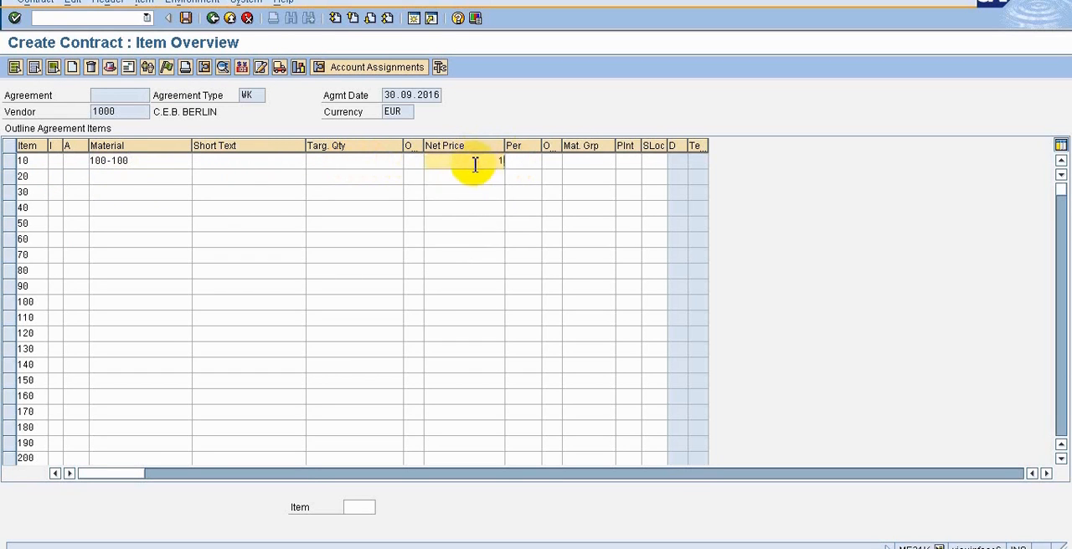
{"action": "type", "text": "0"}
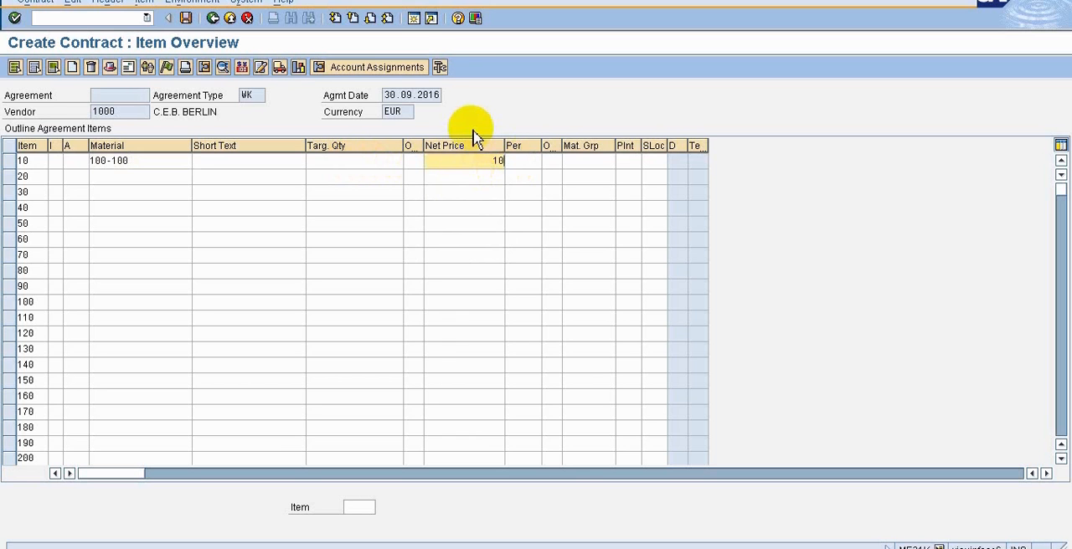
{"action": "key", "text": "Enter"}
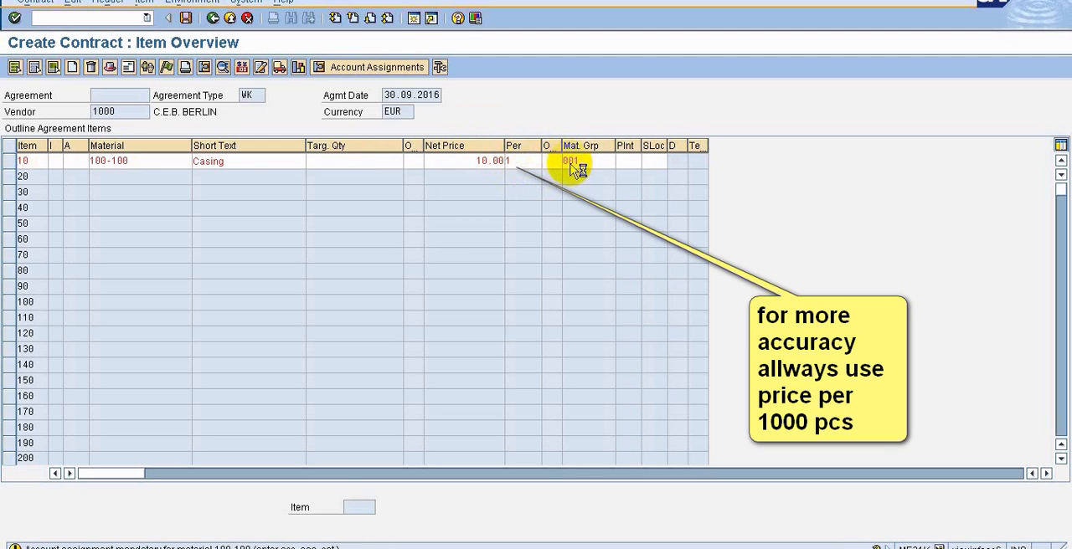
{"action": "left_click", "coordinate": [573, 160]}
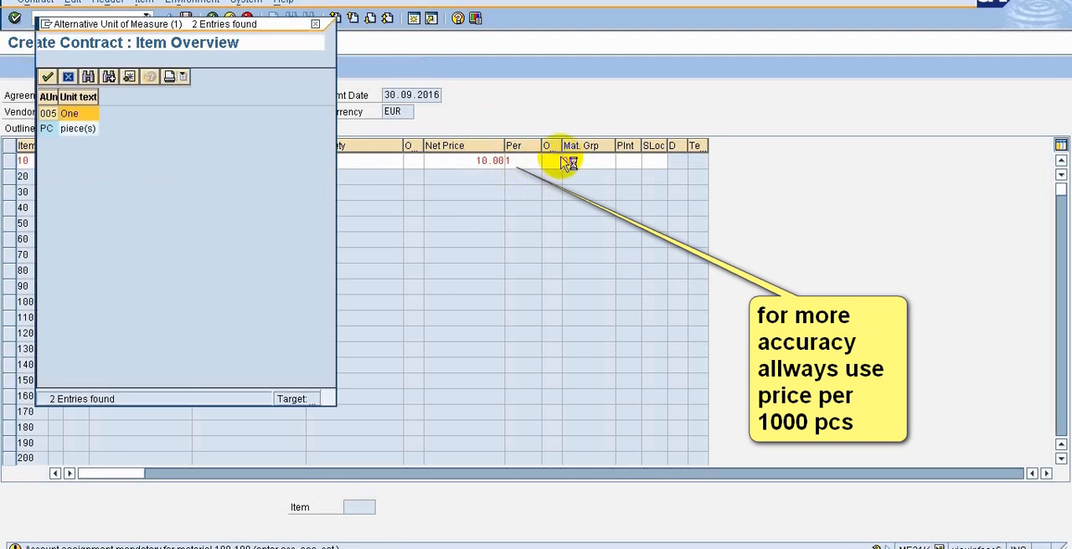
{"action": "left_click", "coordinate": [76, 127]}
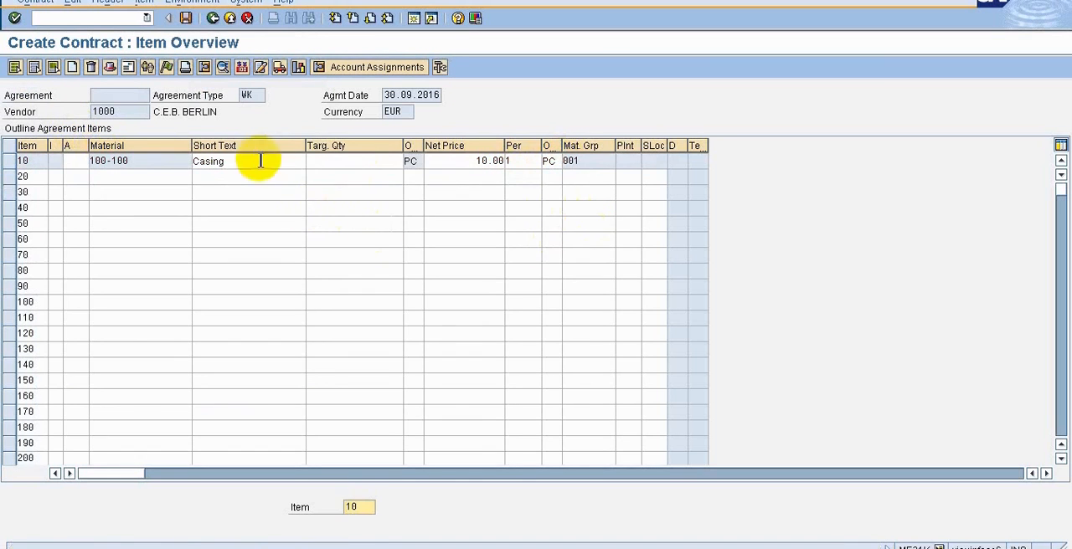
{"action": "mouse_move", "coordinate": [462, 168]}
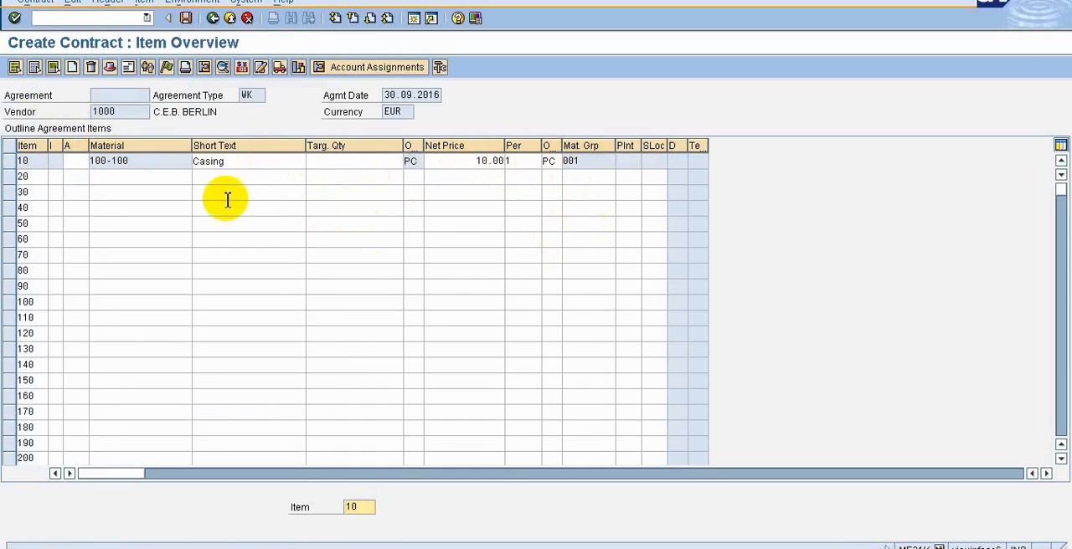
{"action": "mouse_move", "coordinate": [248, 50]}
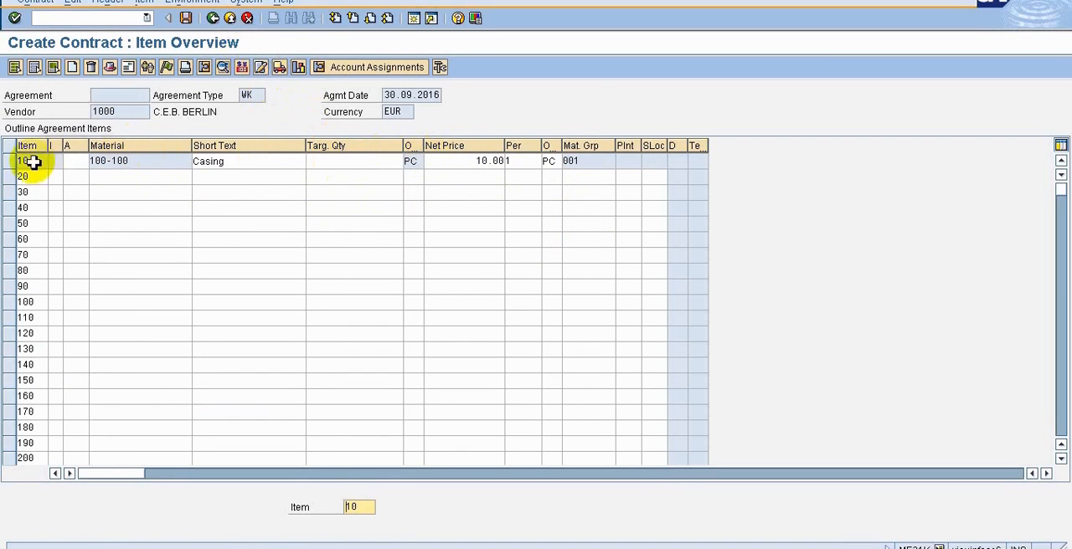
- Select item 10 and bring up its Gross Price PB00 conditions
{"action": "left_click", "coordinate": [23, 161]}
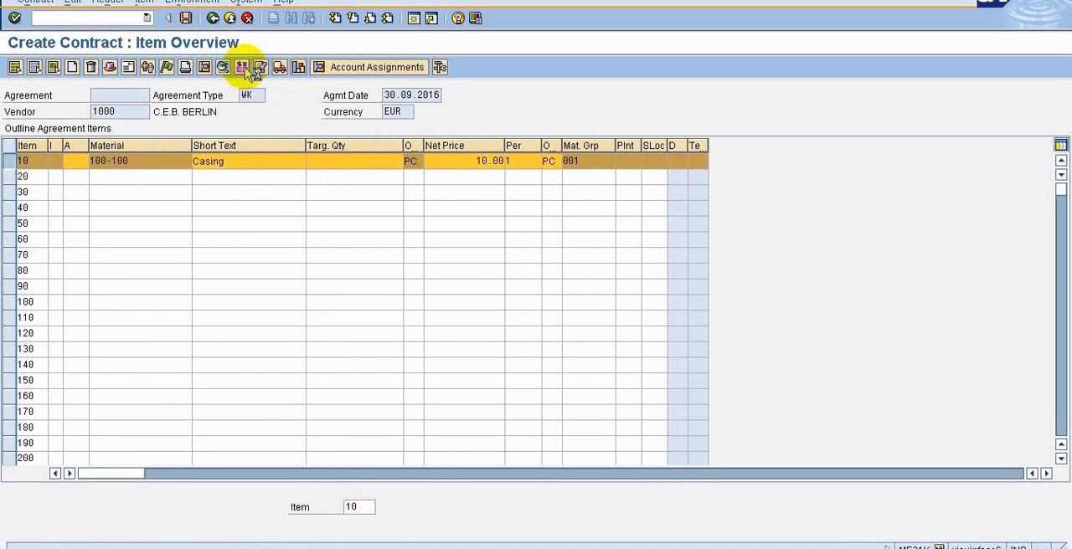
{"action": "left_click", "coordinate": [241, 67]}
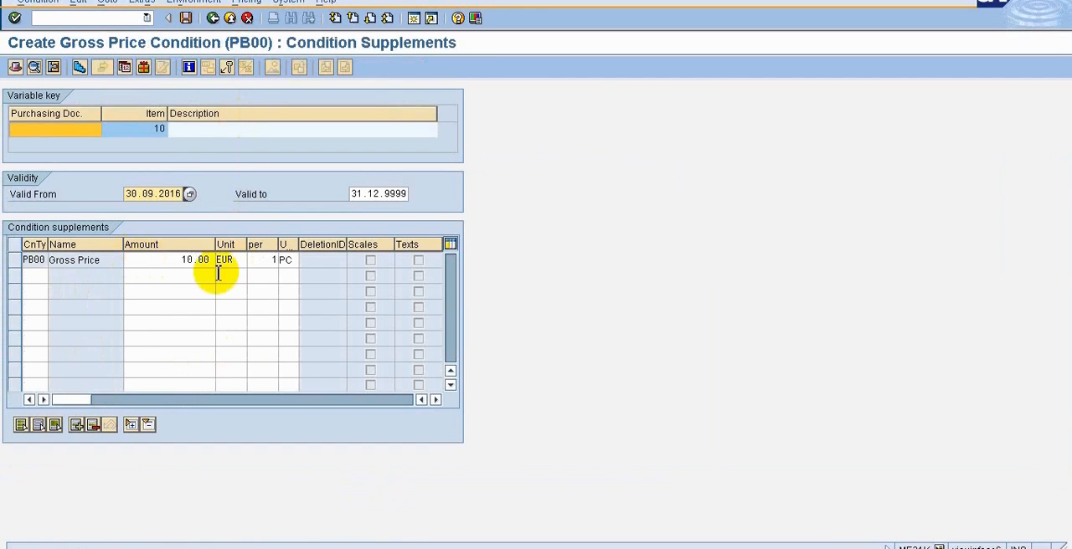
- Open the PB00 Gross Price quantity scales and add a scale level at 100 pieces
{"action": "left_click", "coordinate": [14, 260]}
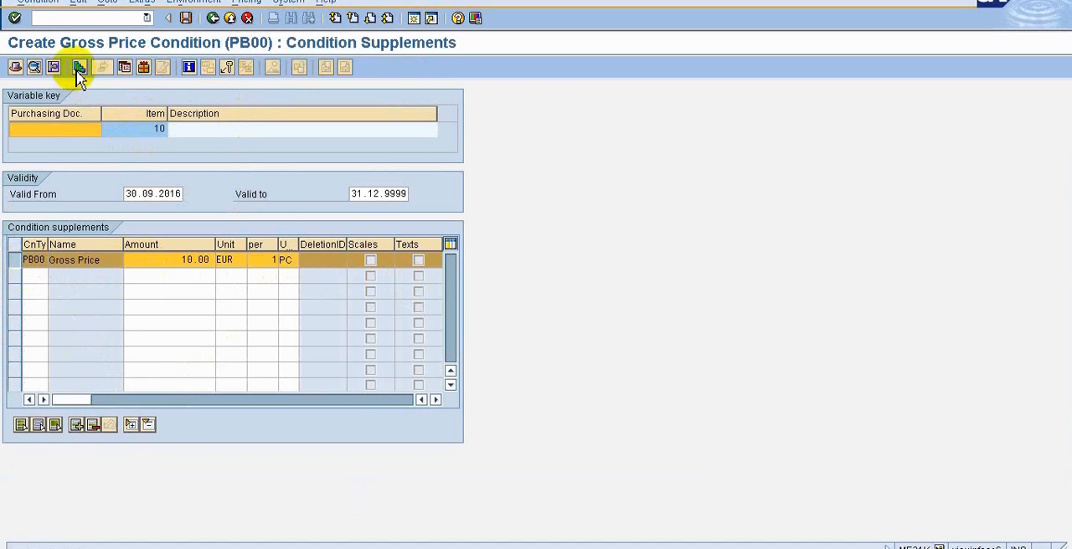
{"action": "left_click", "coordinate": [79, 67]}
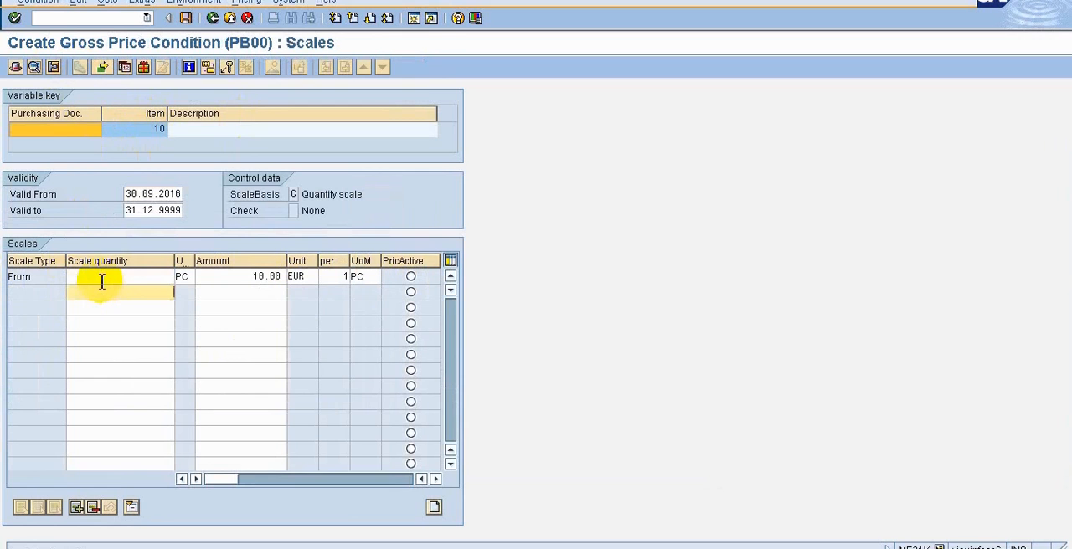
{"action": "type", "text": "100"}
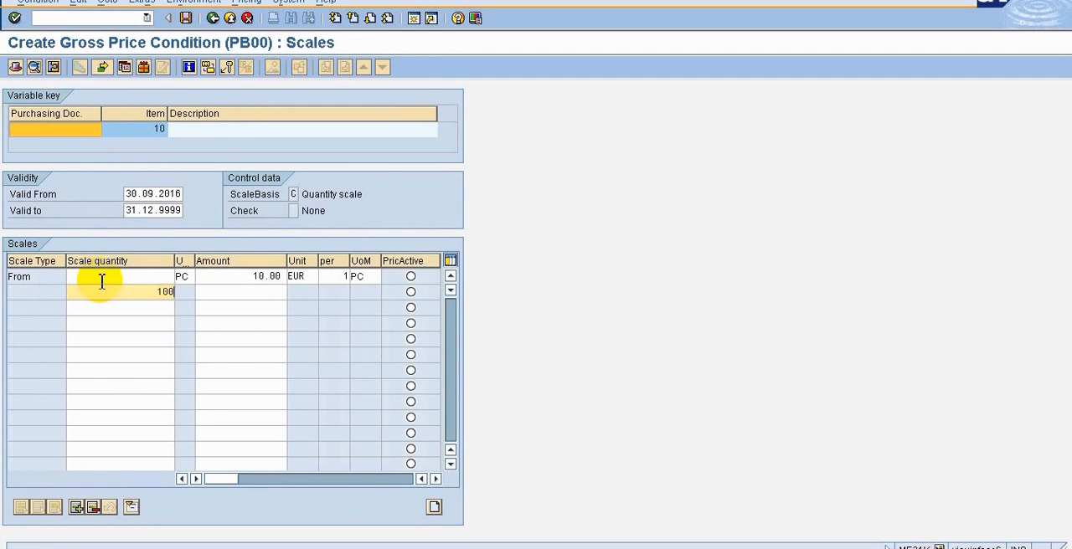